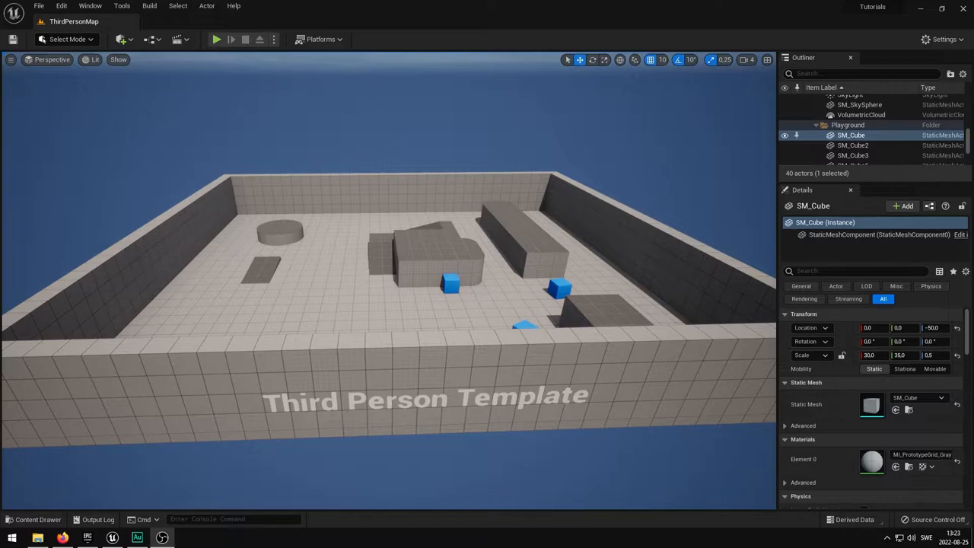
mouse_move(846, 5)
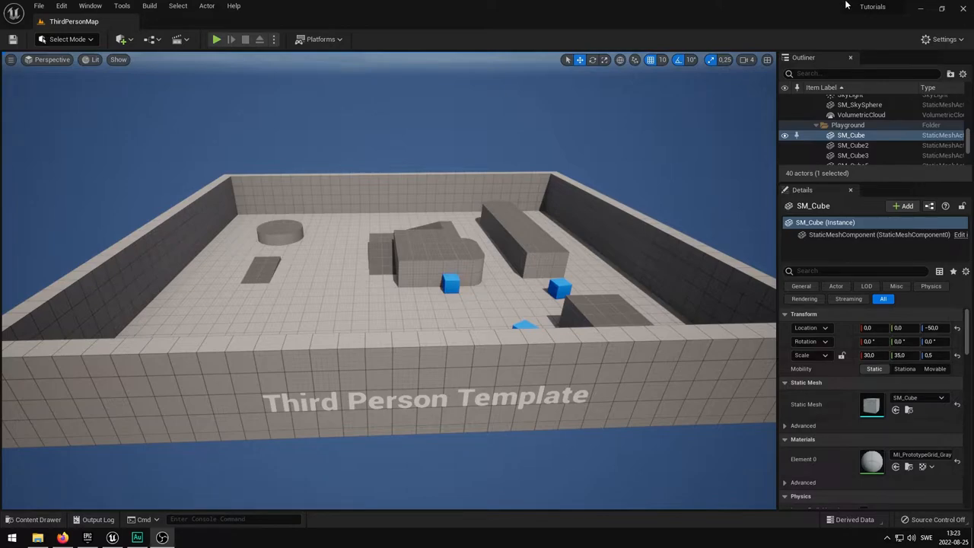
mouse_move(577, 198)
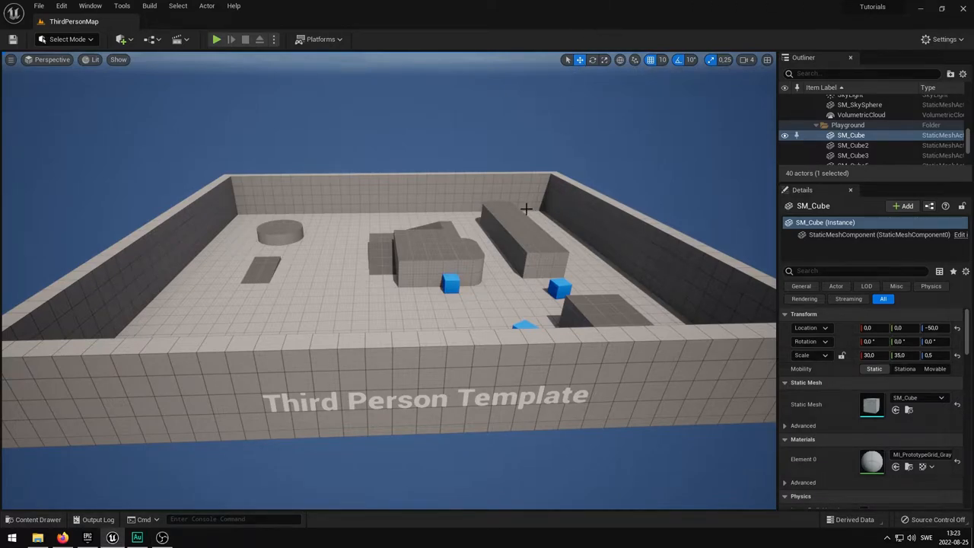
mouse_move(511, 221)
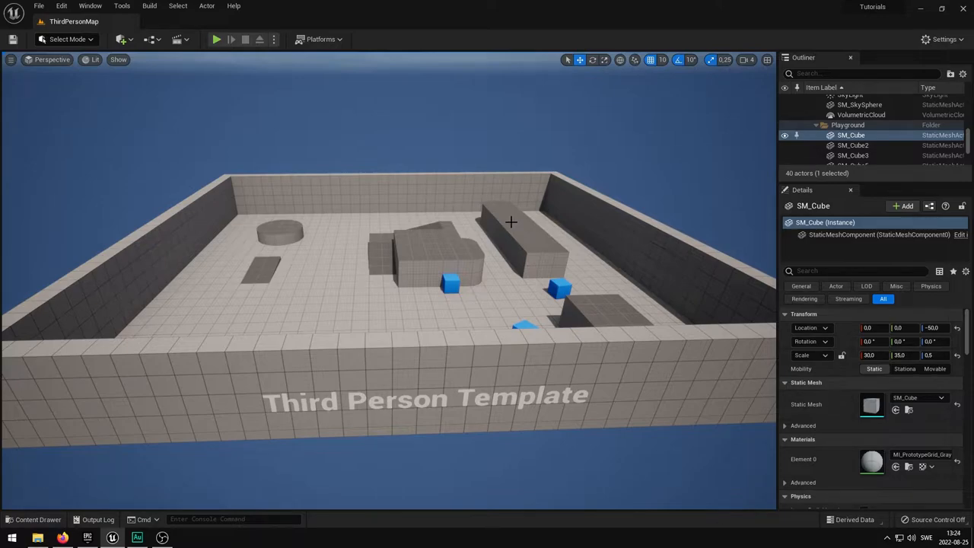
Step: Drag the Plane primitive from Models > Primitives into the level near the round platform
click(33, 519)
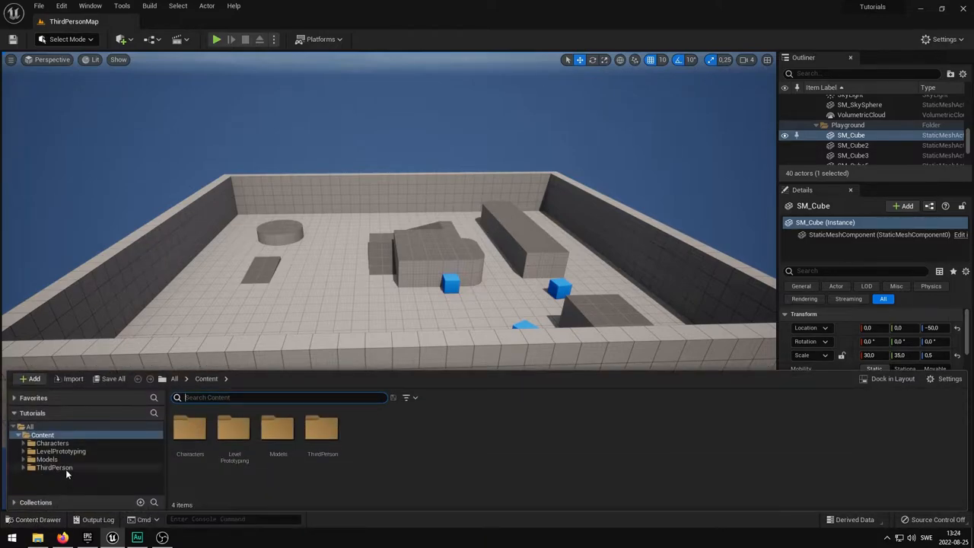
click(55, 467)
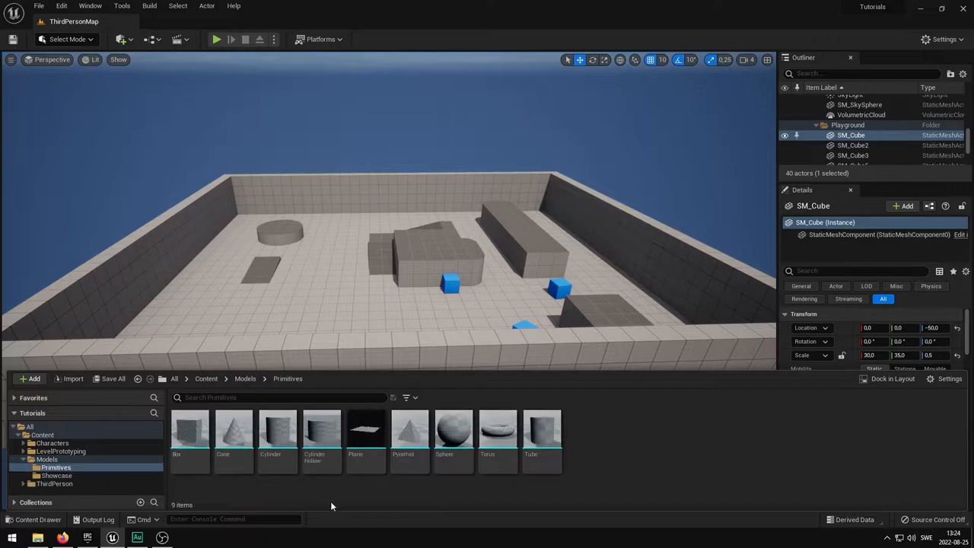
mouse_move(366, 487)
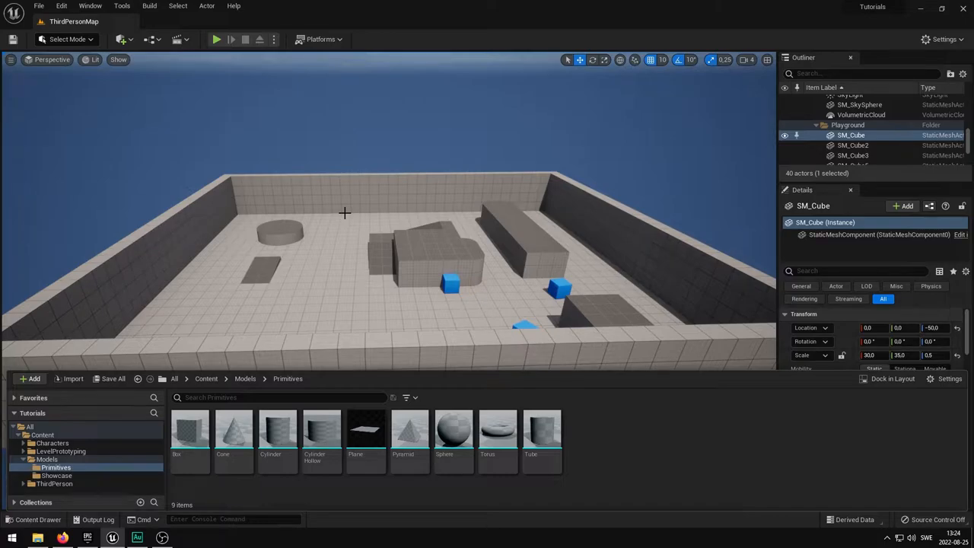
mouse_move(422, 239)
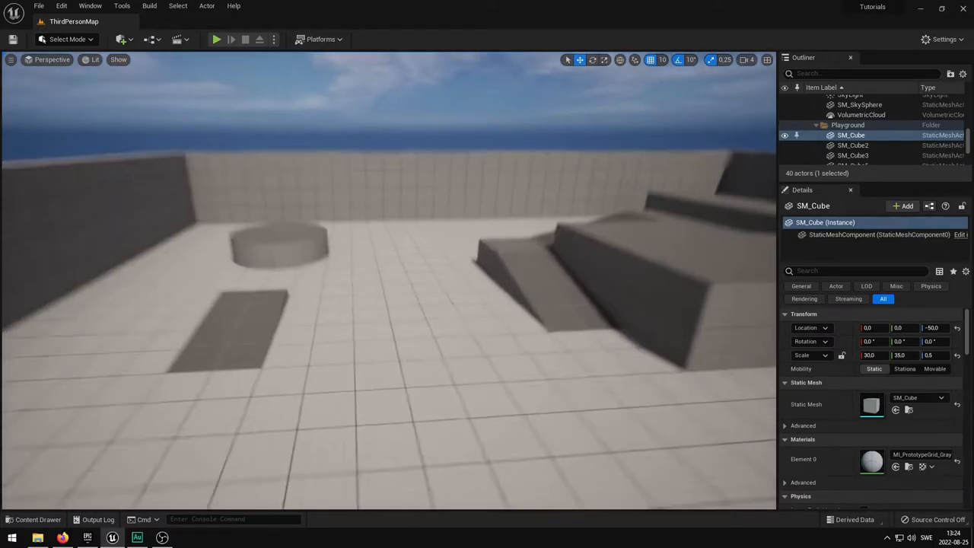
click(37, 519)
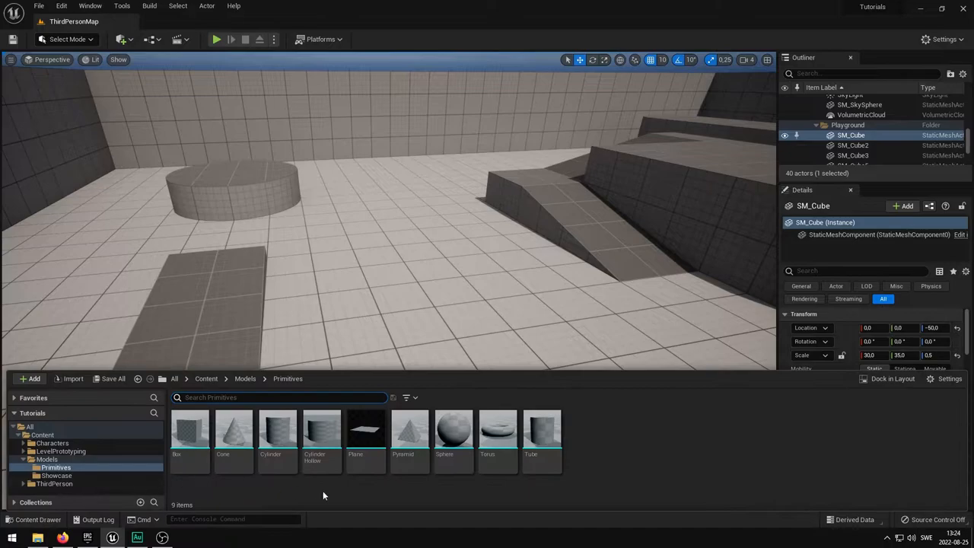
drag(366, 430, 380, 251)
text(90)
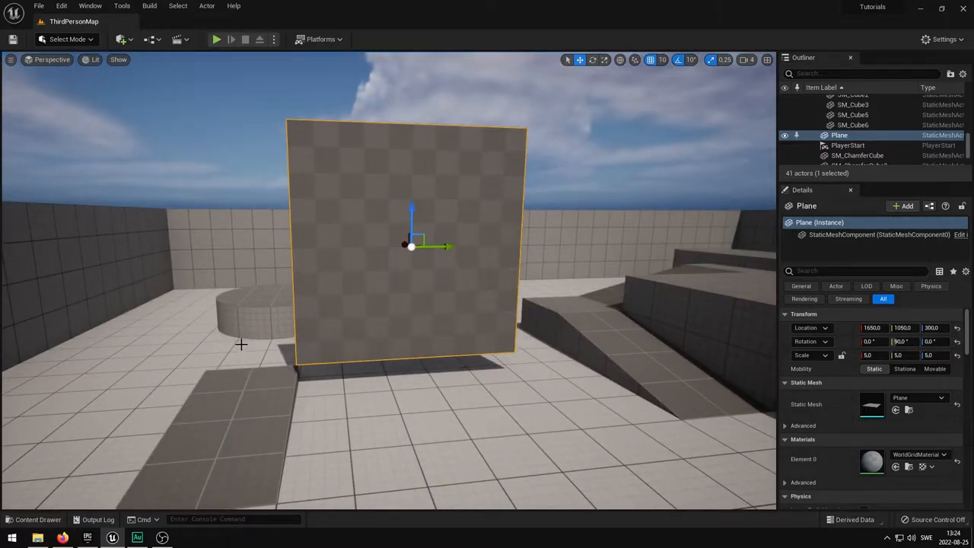
mouse_move(30, 520)
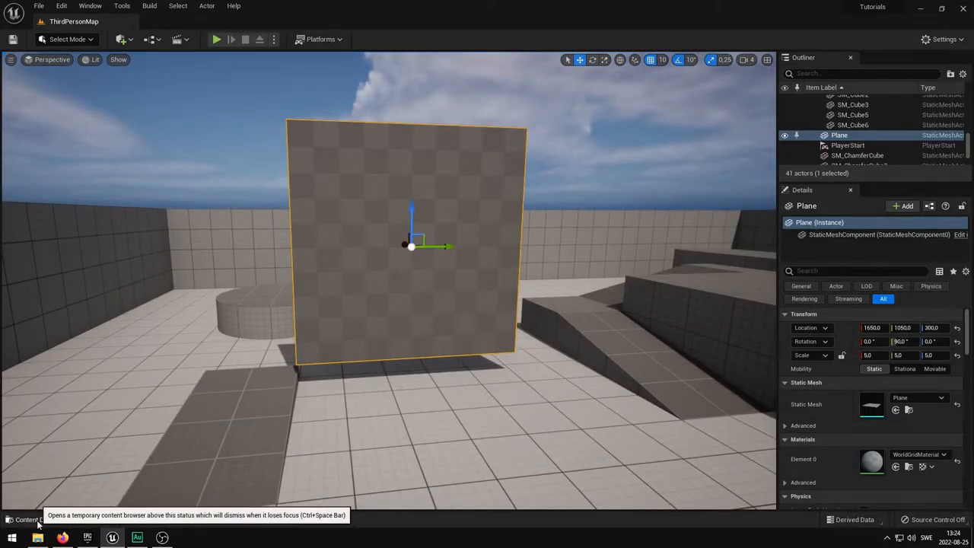
Step: Create material M_Test_Download in the Content folder and open it in the Material Editor
click(31, 519)
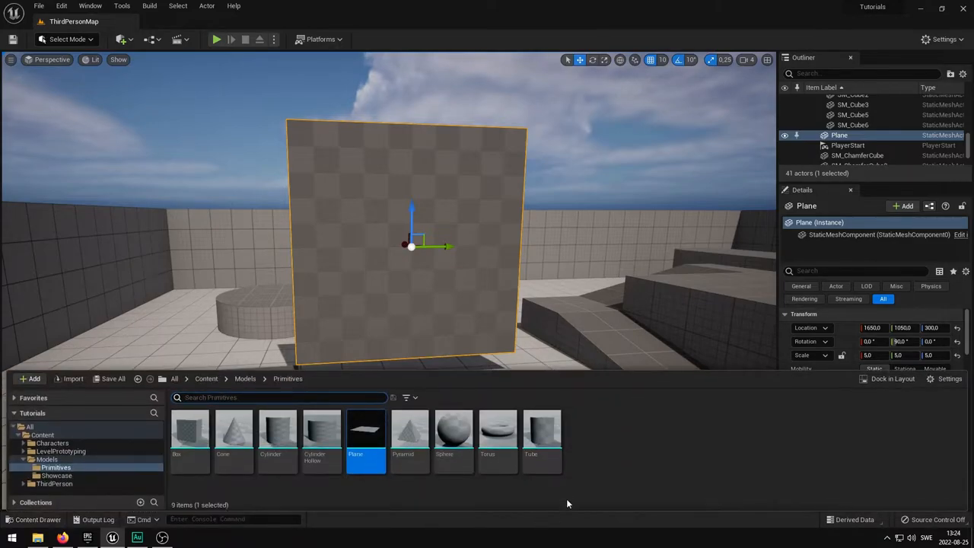
click(205, 378)
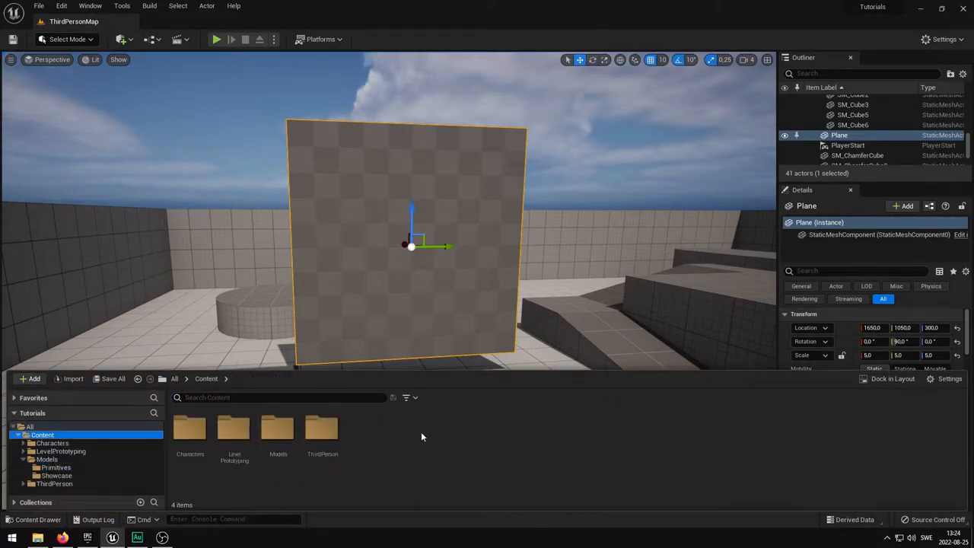
right_click(422, 437)
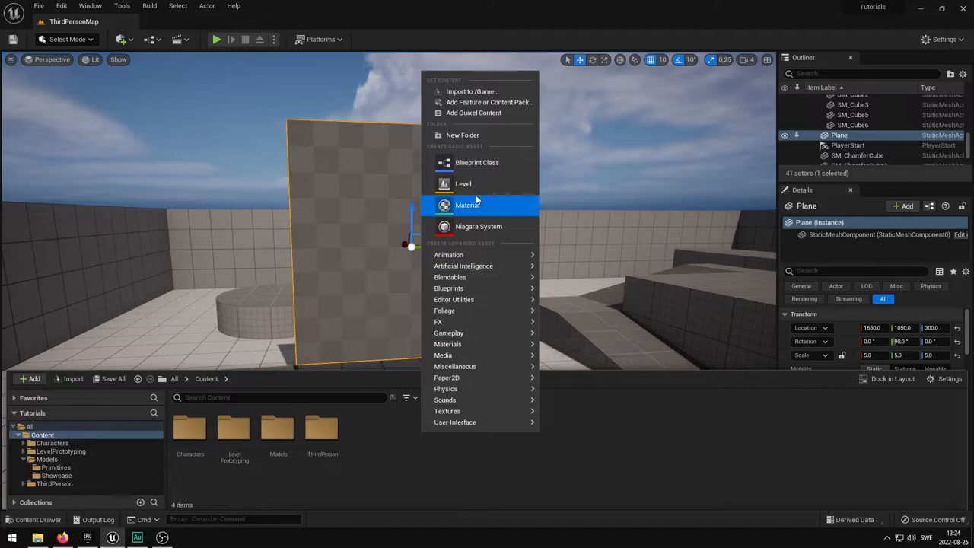
click(467, 205)
text(M_Test_Download)
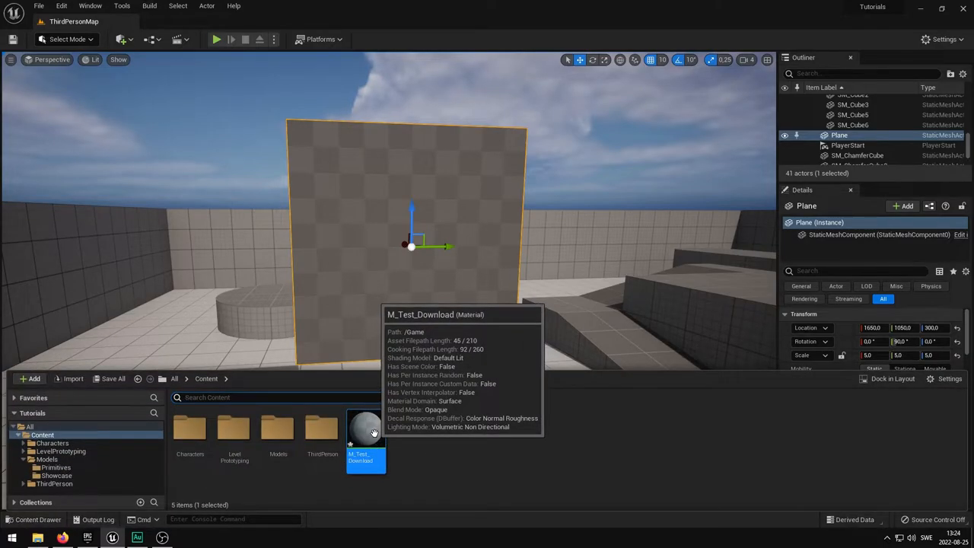
double_click(365, 430)
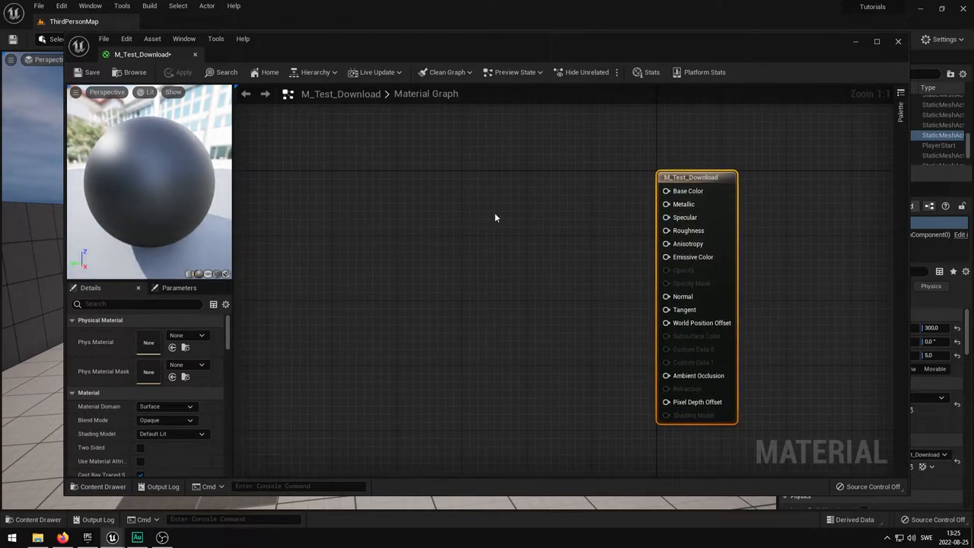
Step: Add a Texture Sample node and convert it to a parameter named Texture
click(493, 218)
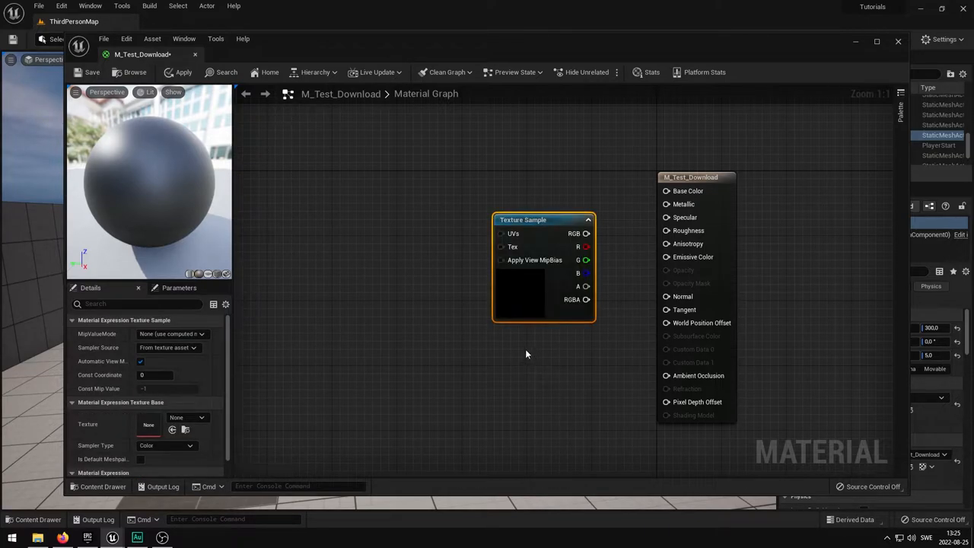
right_click(525, 353)
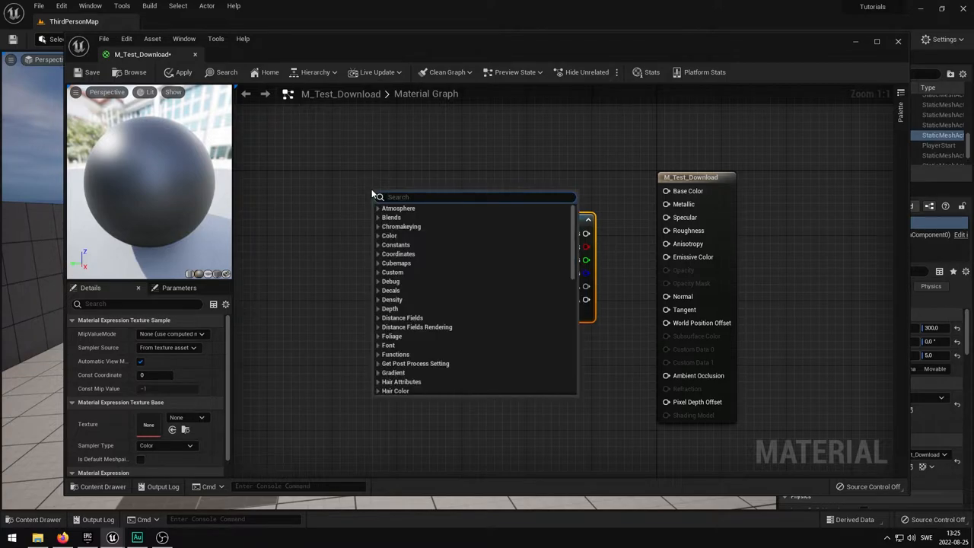
text(texture)
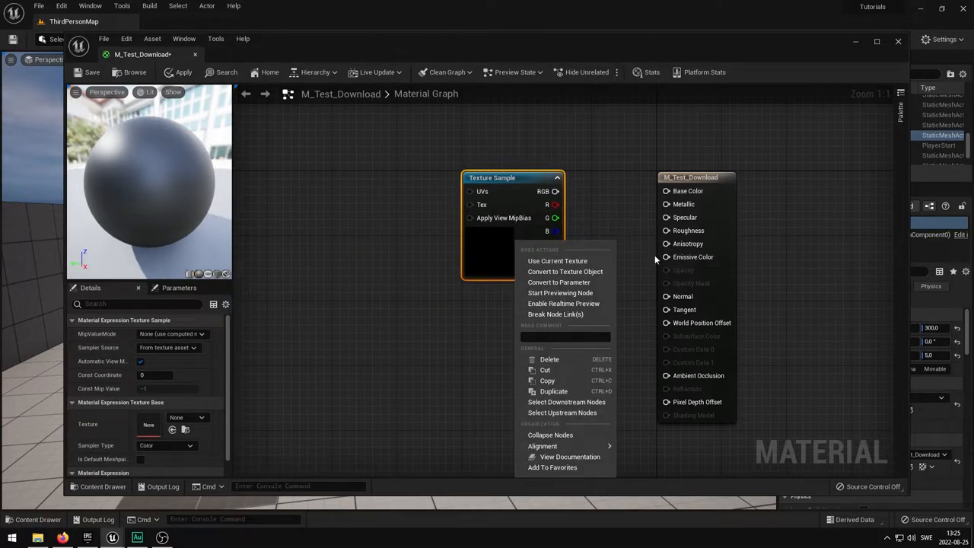
mouse_move(644, 276)
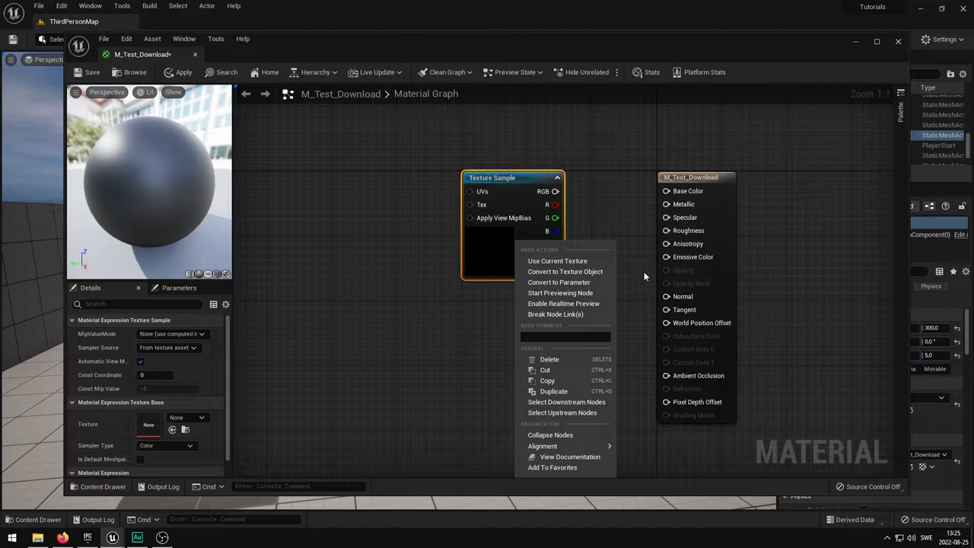
click(559, 282)
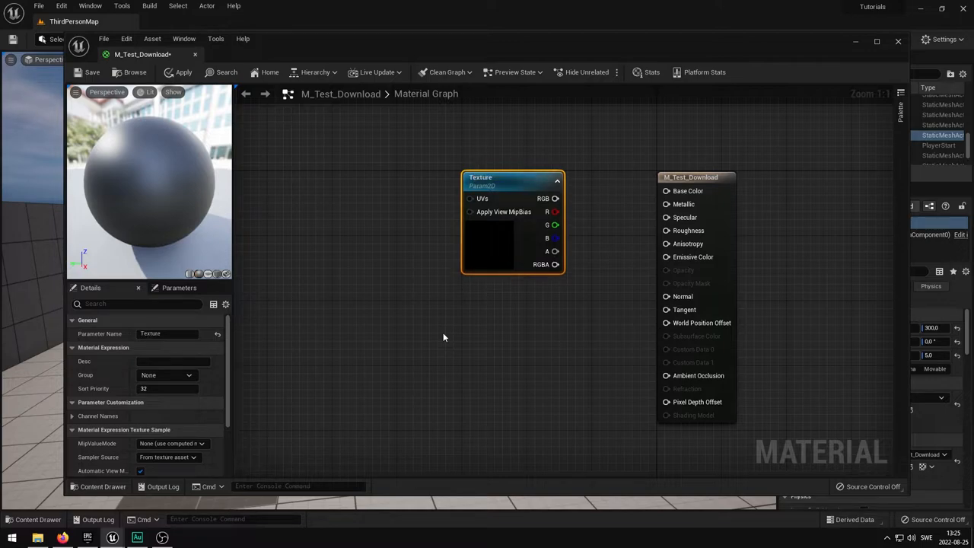
mouse_move(460, 268)
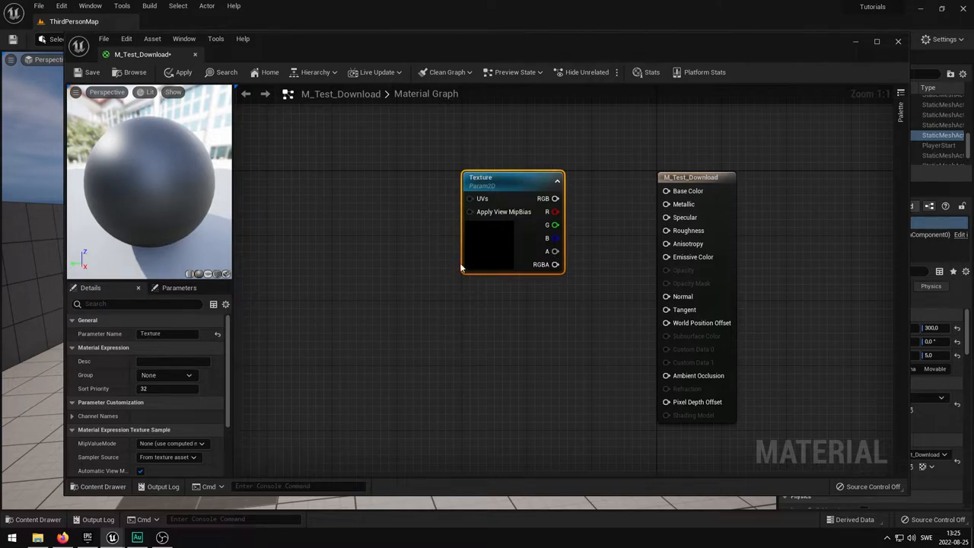
mouse_move(500, 178)
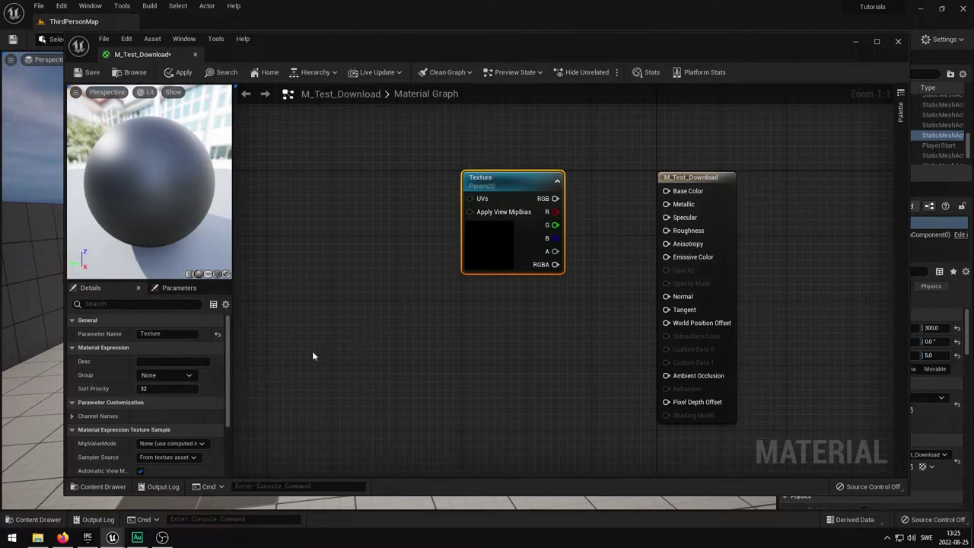
mouse_move(403, 316)
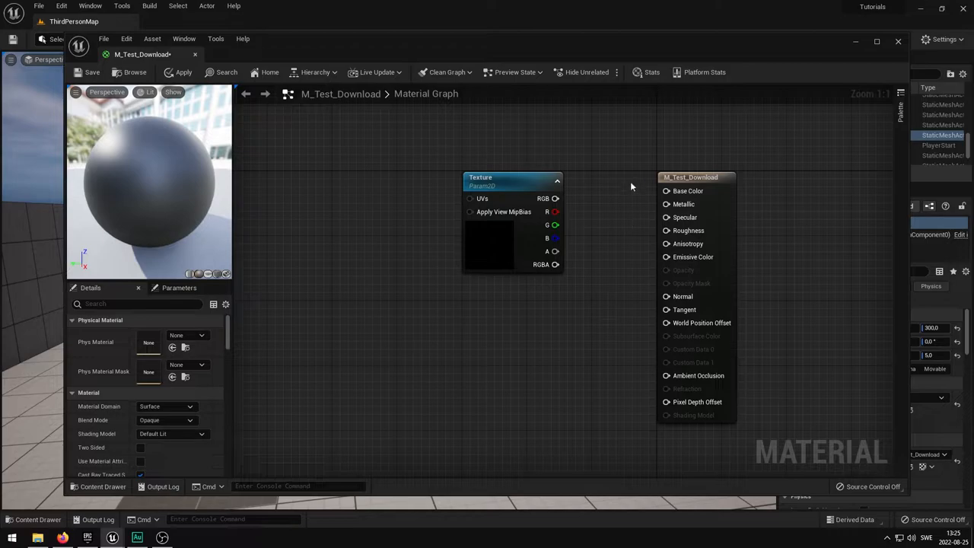
Step: Assign T_GridChecker_A to the Texture parameter and apply the material to the world
click(647, 71)
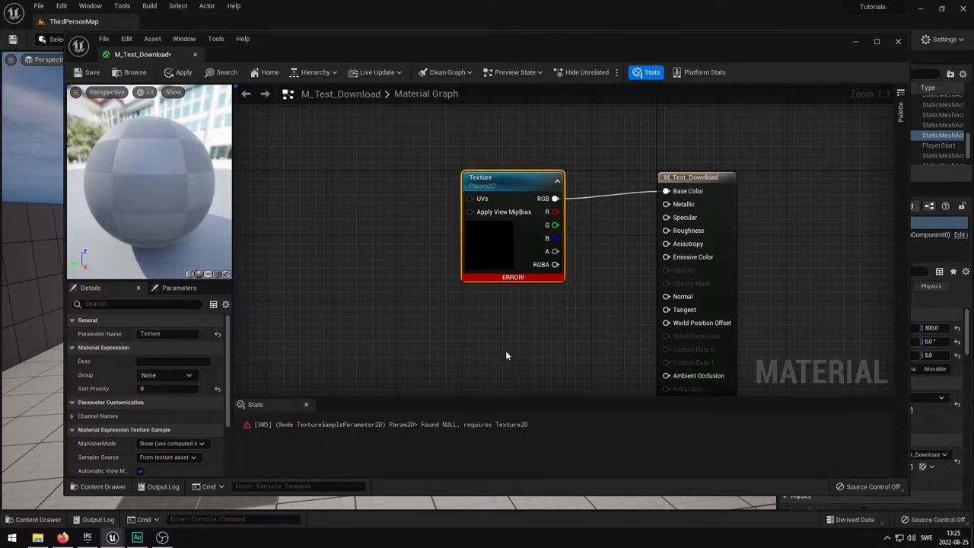
scroll(down, 3)
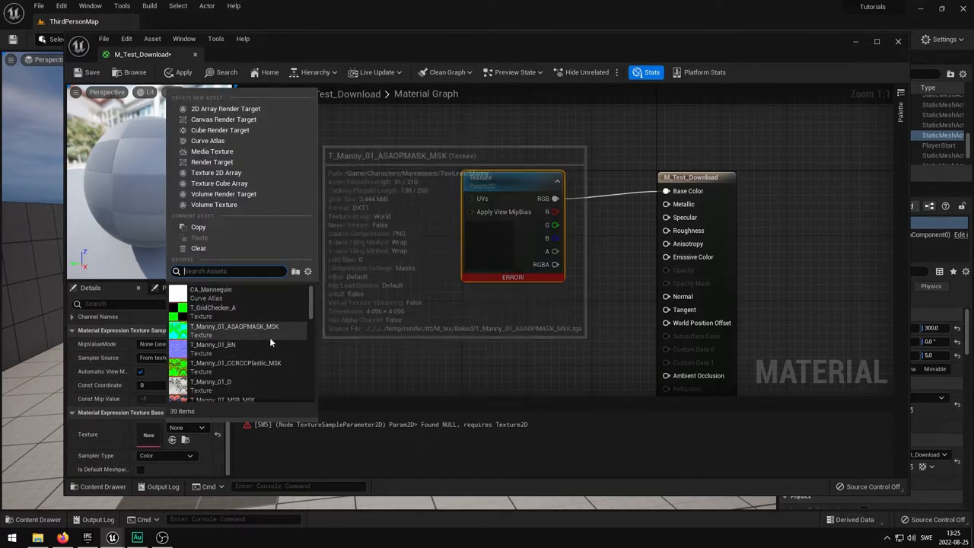
mouse_move(213, 312)
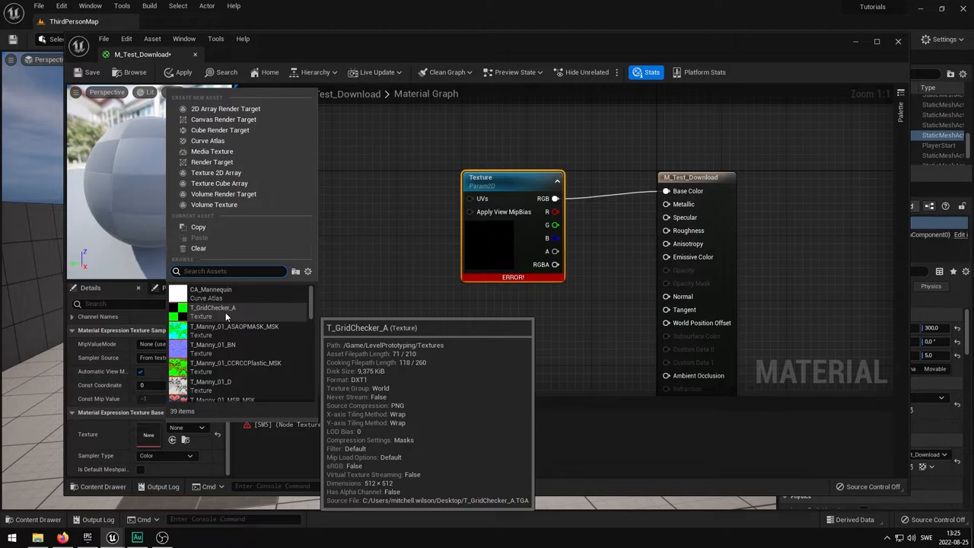
click(211, 312)
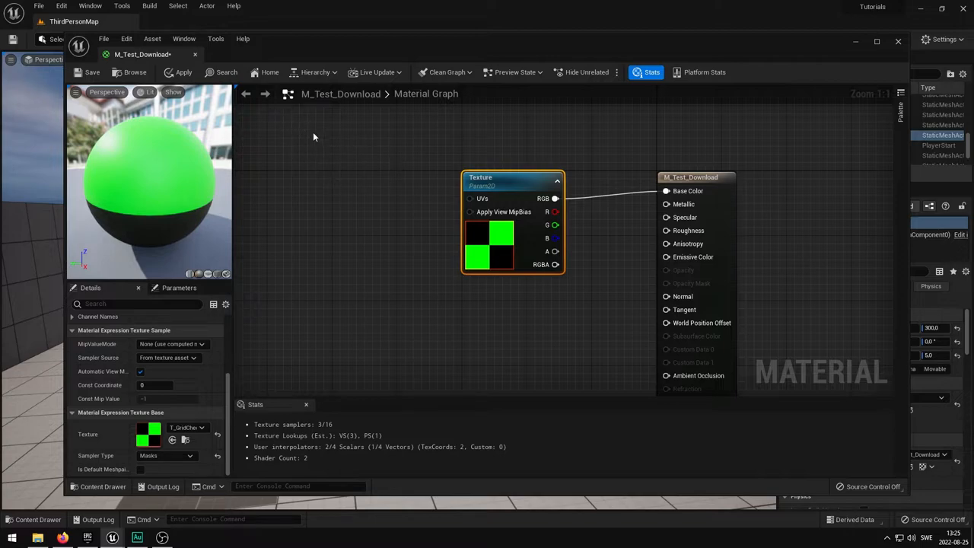
click(179, 72)
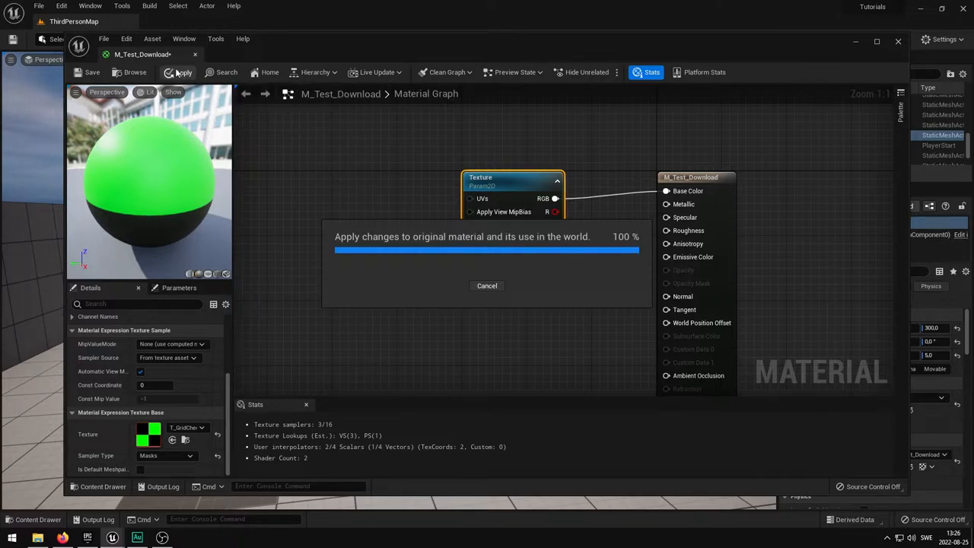
Step: Check the checker texture on the plane, then close the M_Test_Download editor
click(91, 73)
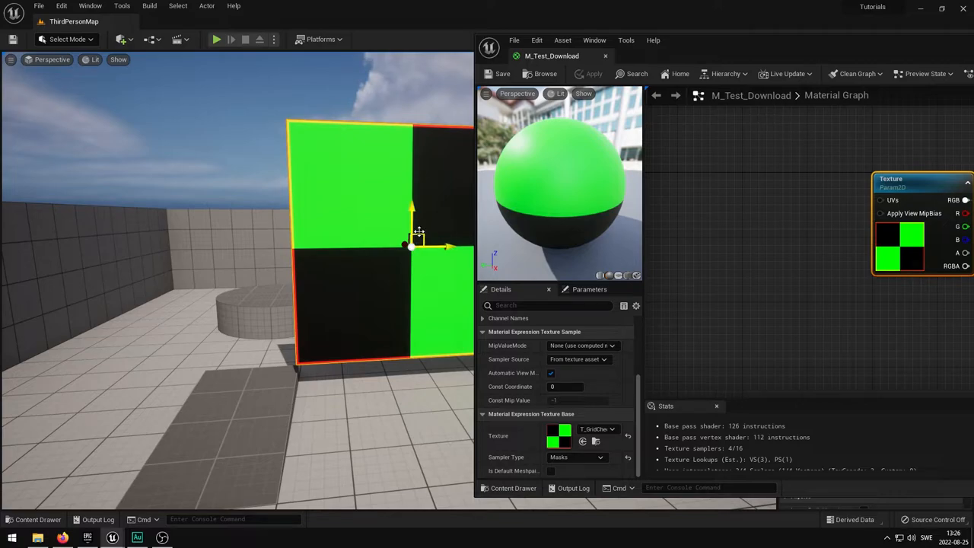
mouse_move(892, 234)
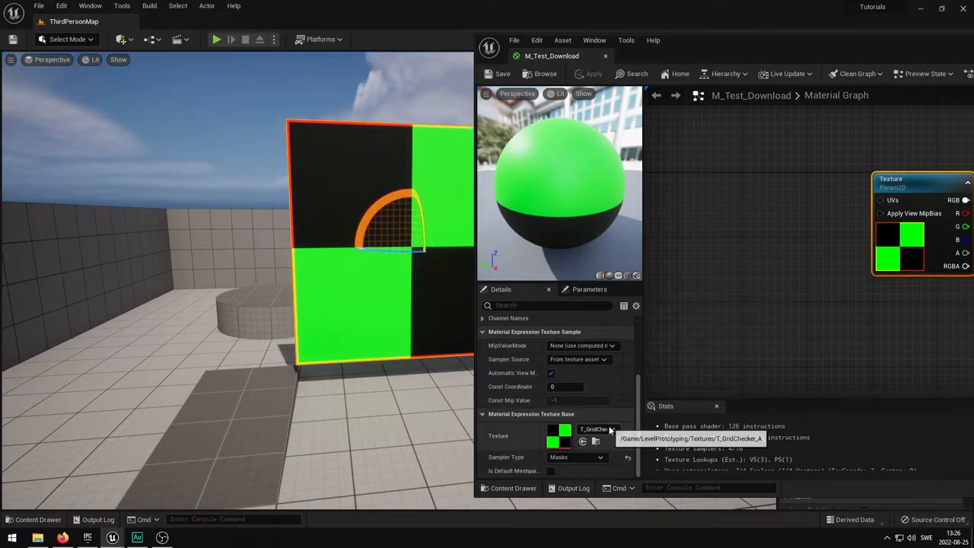
mouse_move(607, 60)
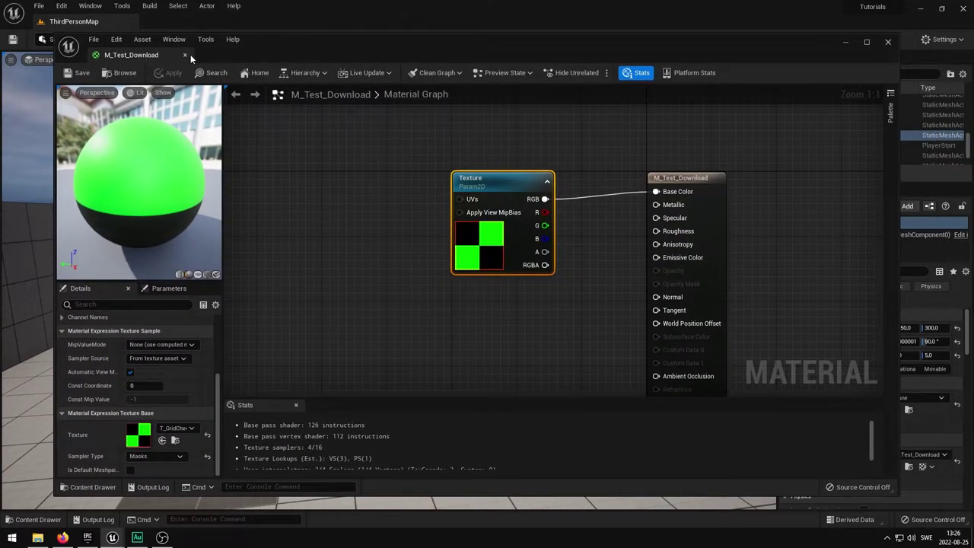
mouse_move(185, 55)
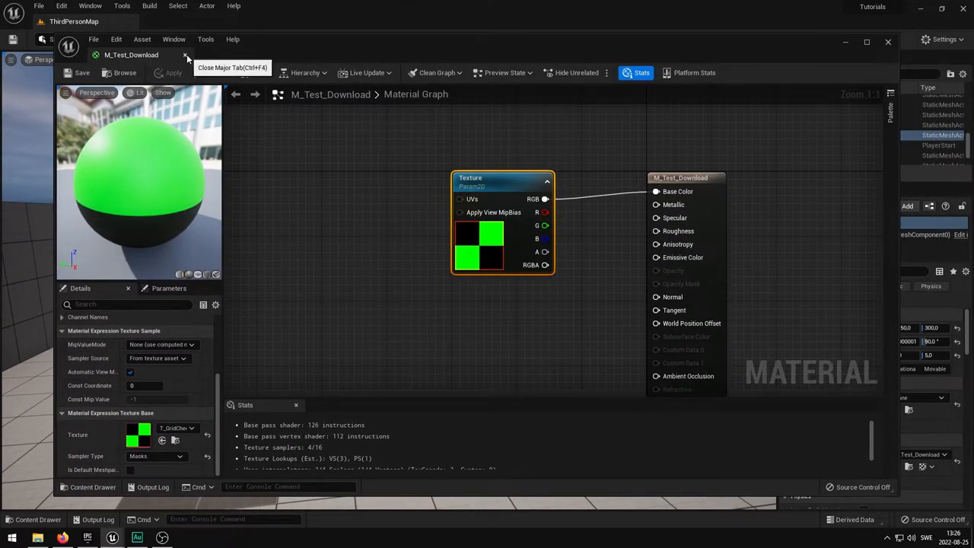
click(185, 55)
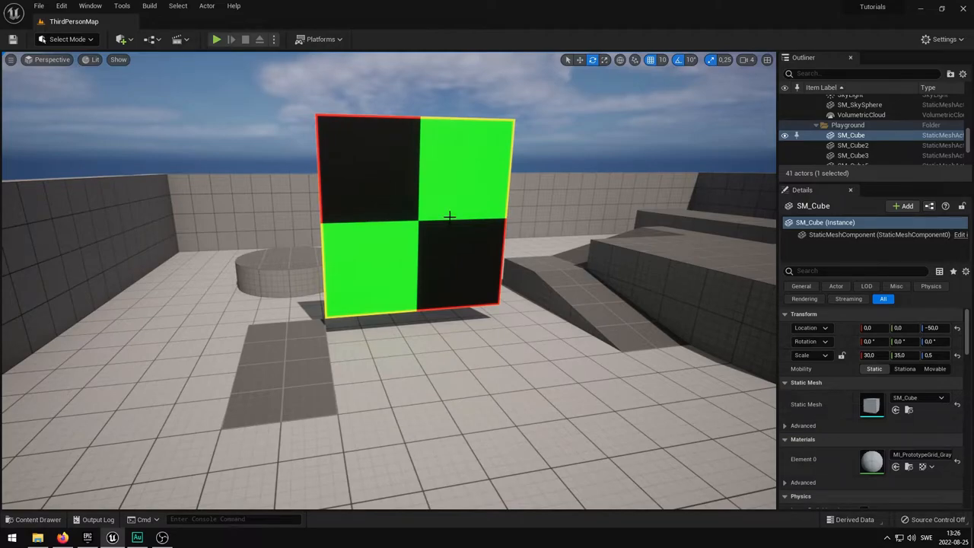
mouse_move(421, 185)
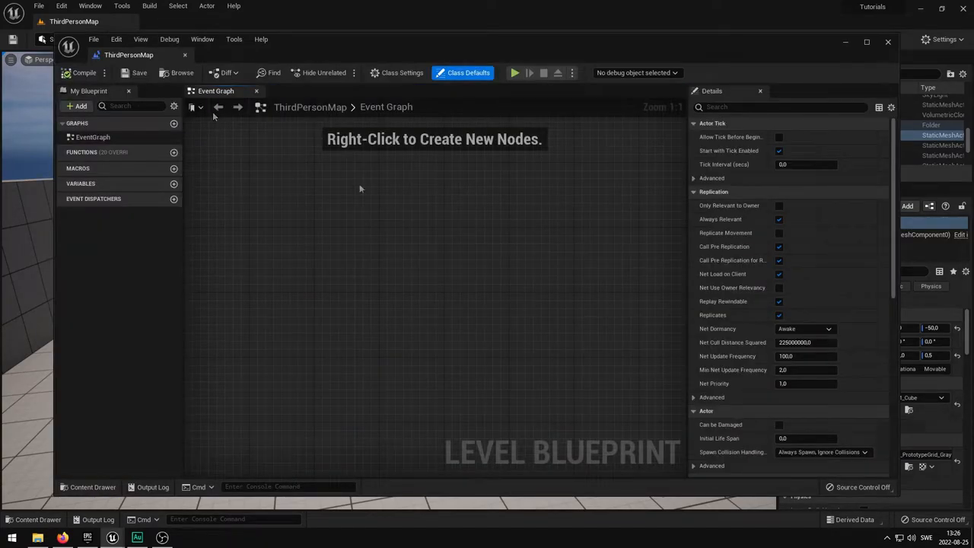
mouse_move(469, 176)
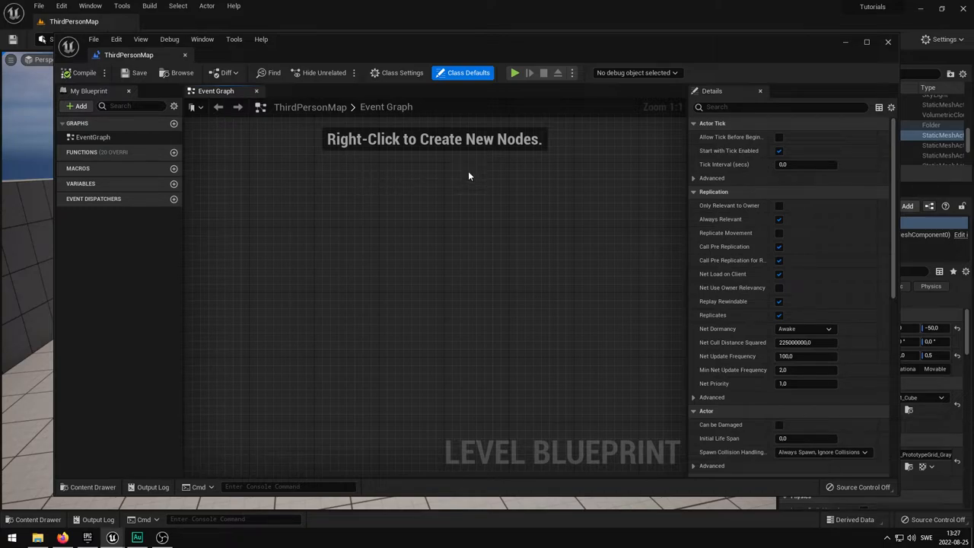
Step: Add Event BeginPlay and connect its exec output to a new Download Image node
right_click(468, 175)
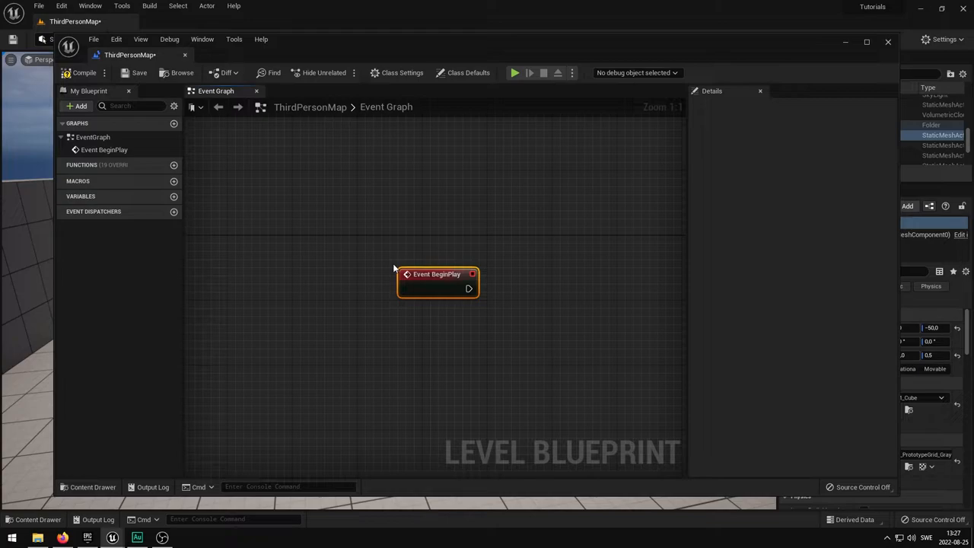
drag(437, 274, 396, 241)
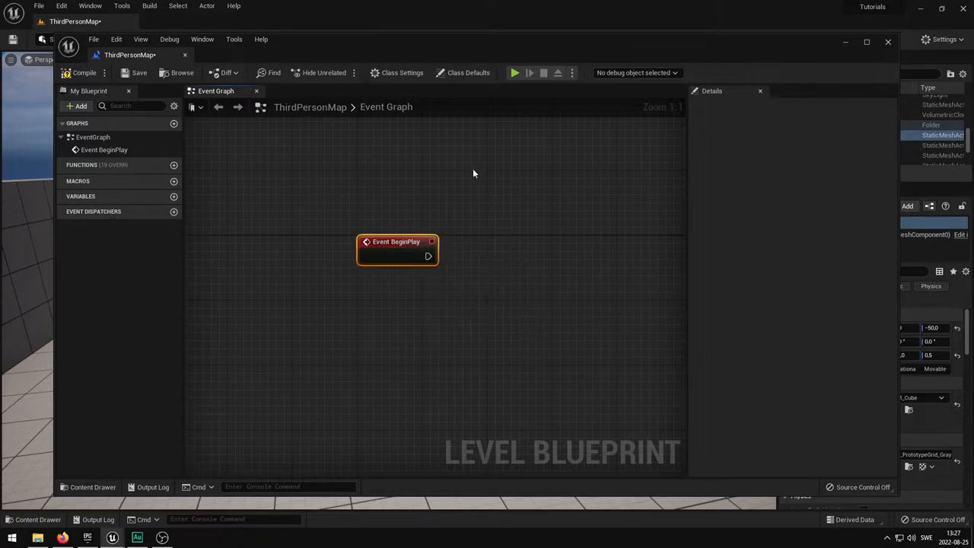
mouse_move(513, 293)
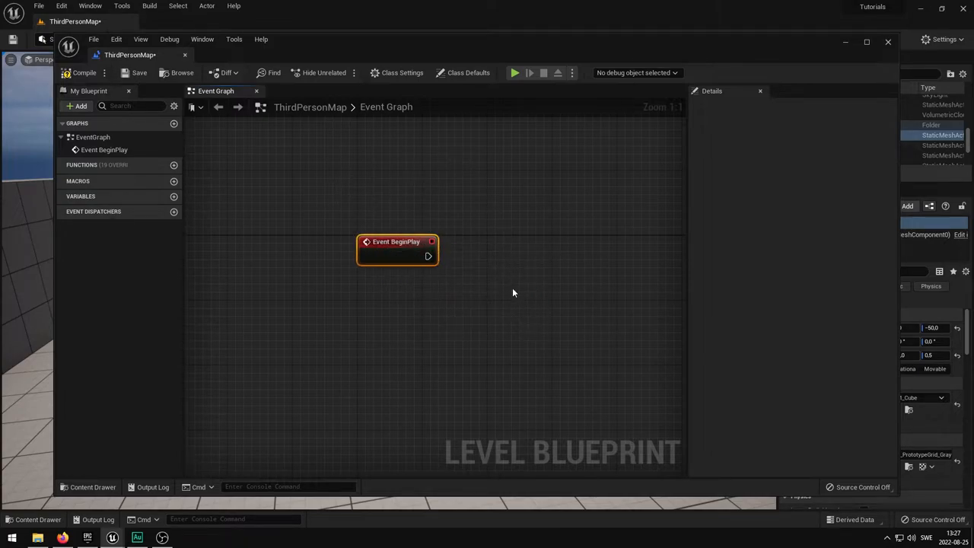
mouse_move(564, 264)
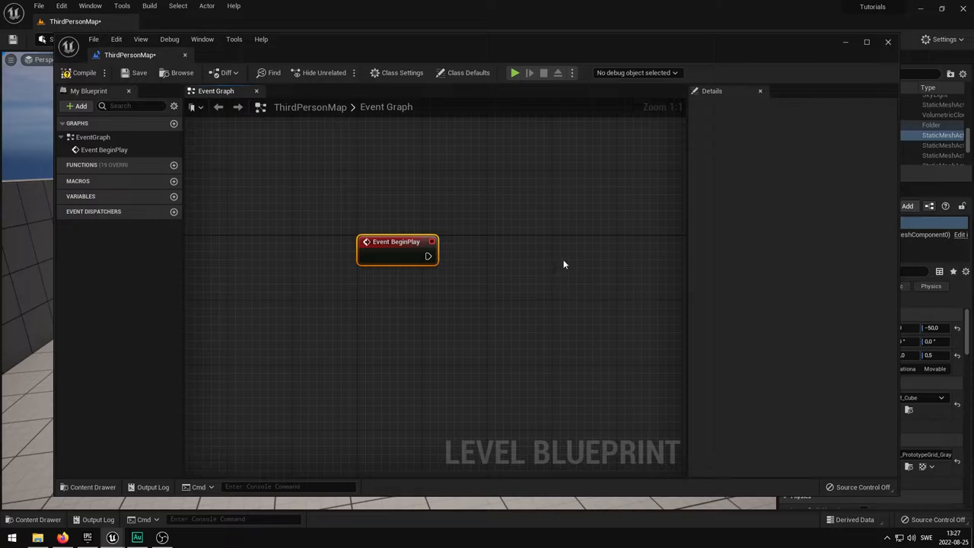
drag(396, 248, 305, 224)
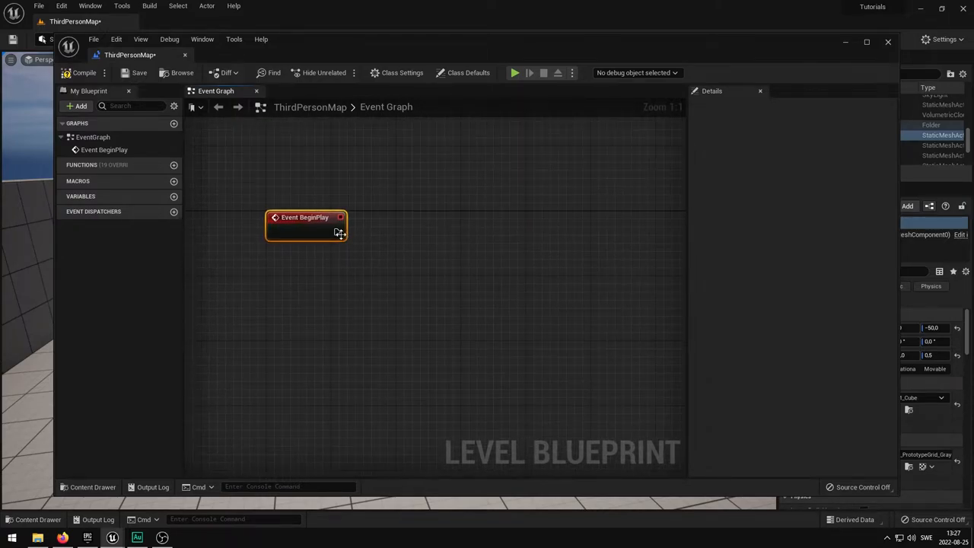
drag(340, 231, 438, 232)
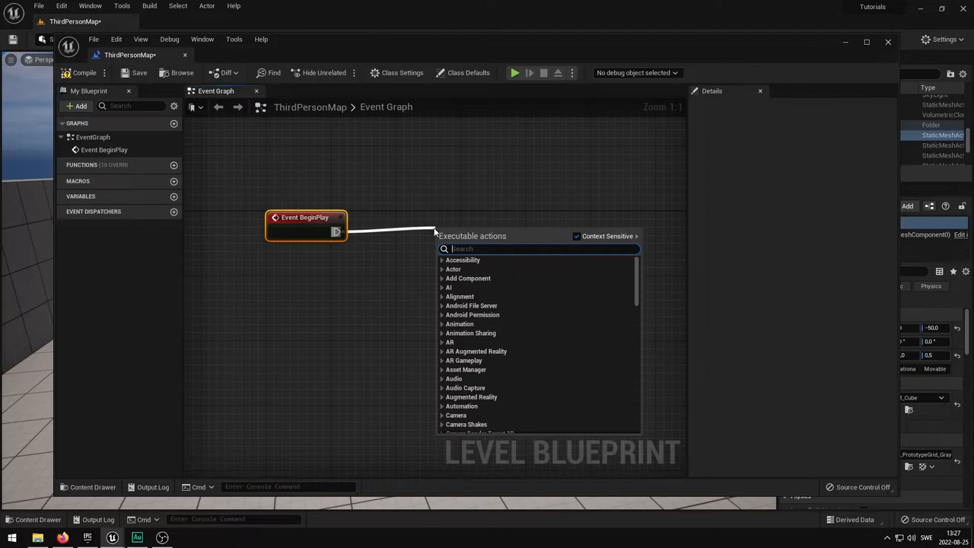
text(downl)
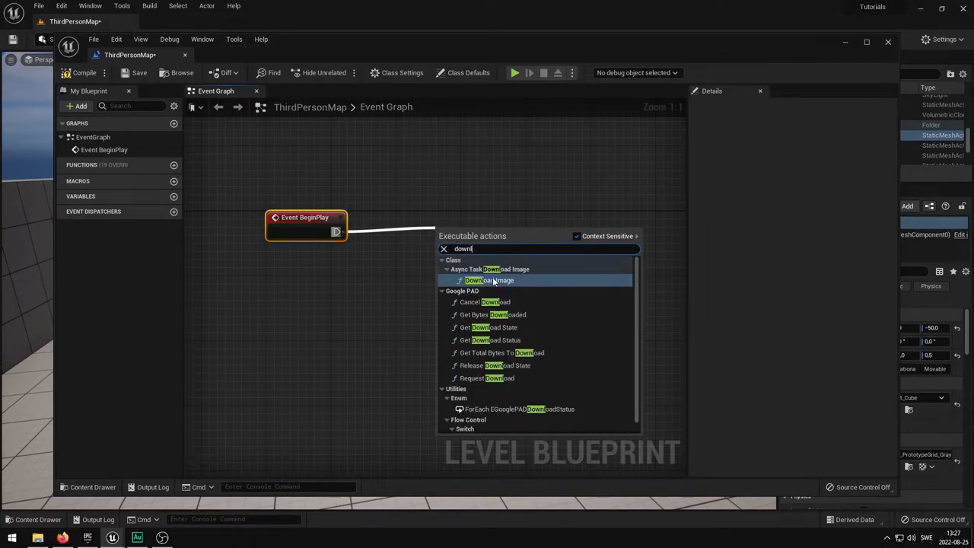
click(489, 280)
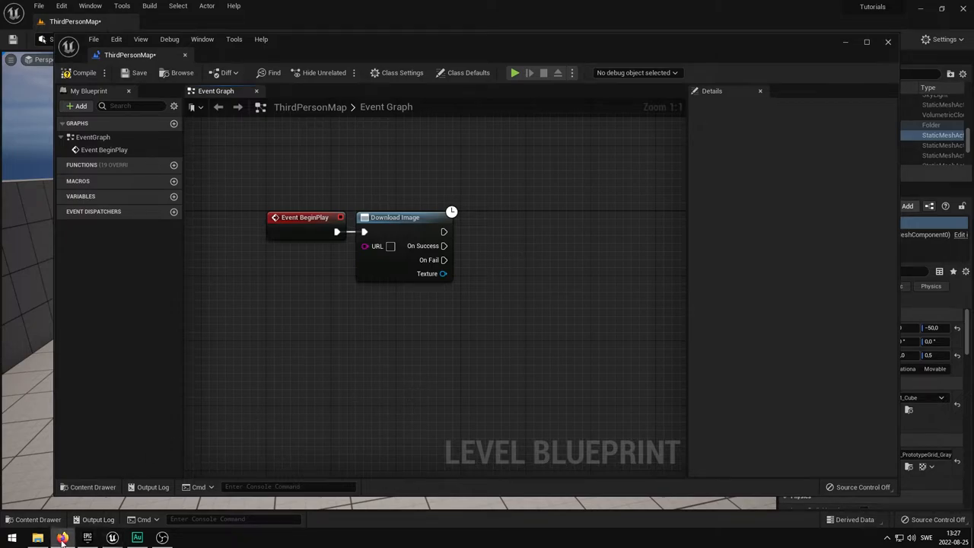
Step: Browse the Post Process Shaders gallery on elias-wick.com and open the Fog shader page
click(63, 537)
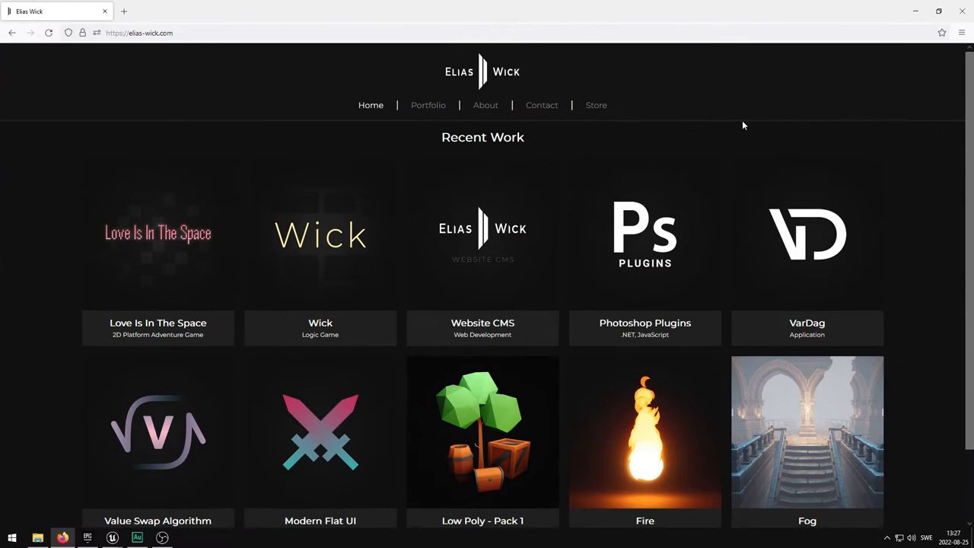
mouse_move(196, 62)
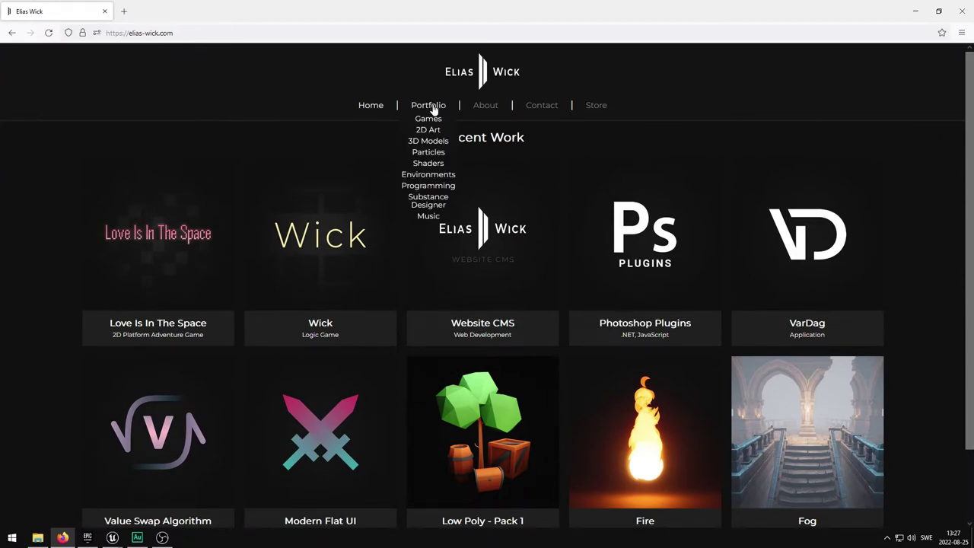
click(428, 163)
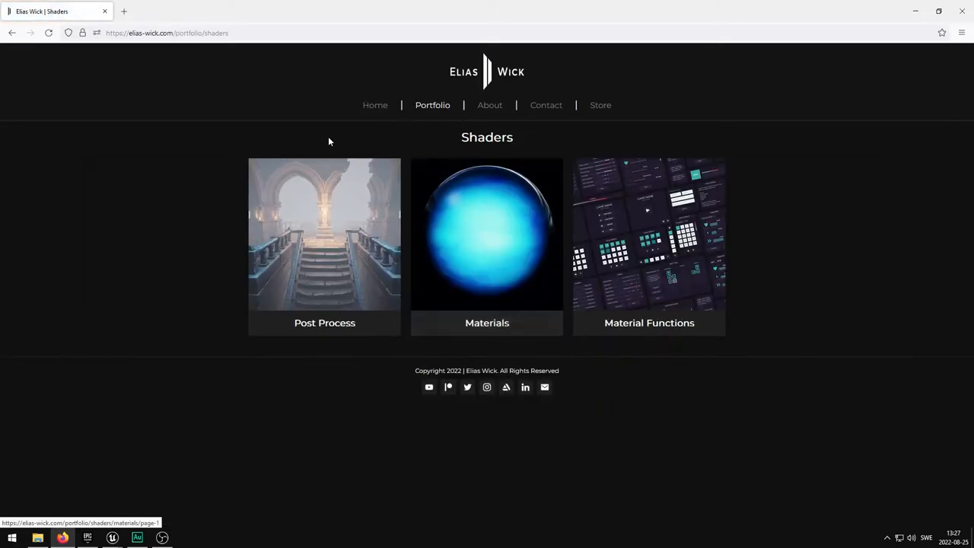
click(325, 234)
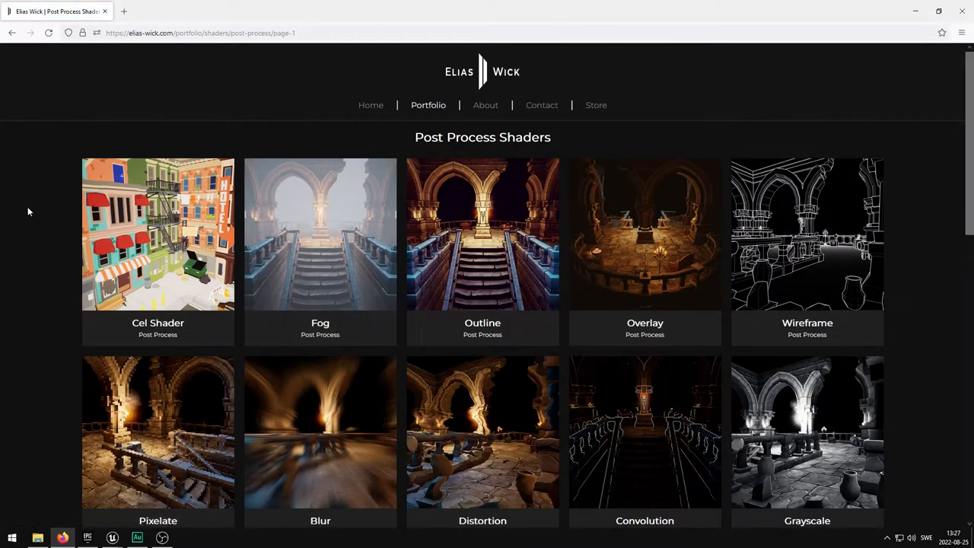
scroll(down, 3)
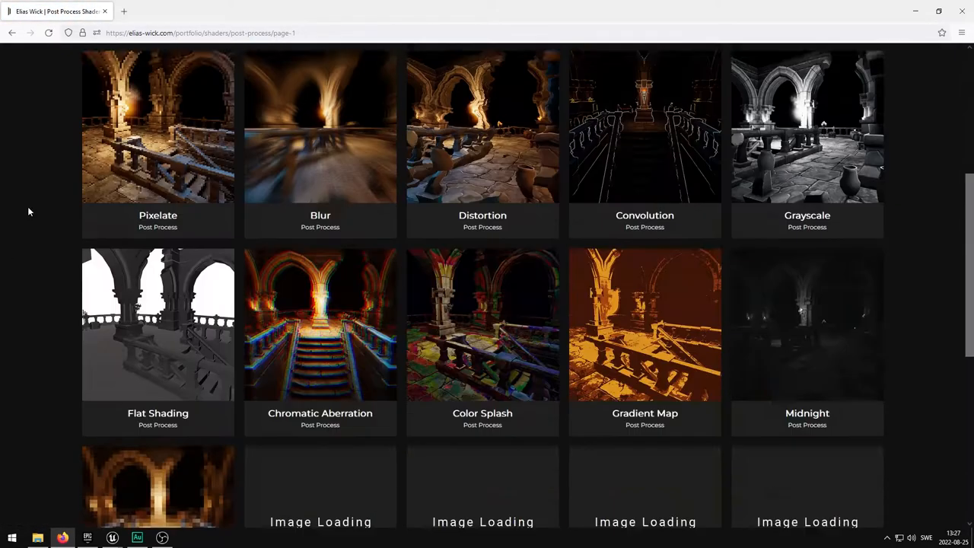
scroll(down, 3)
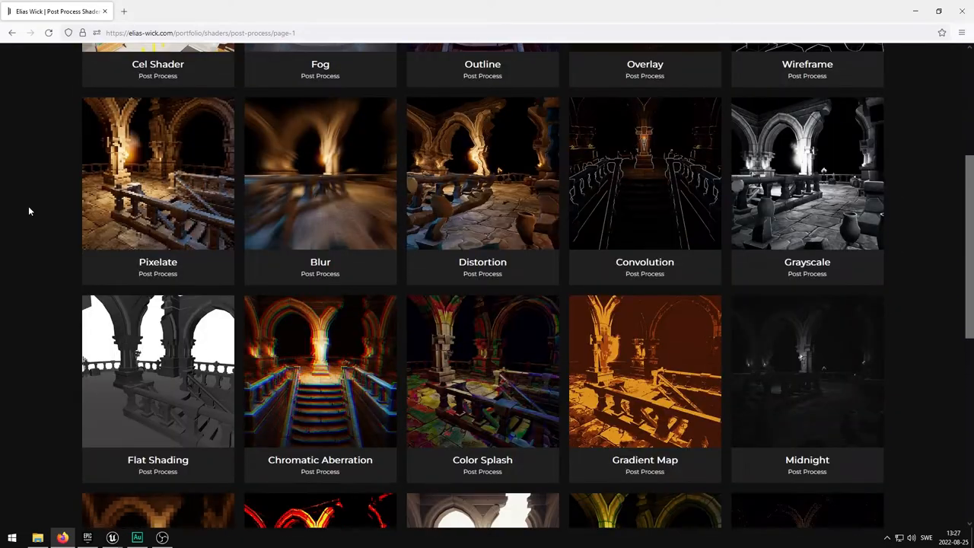
scroll(down, 3)
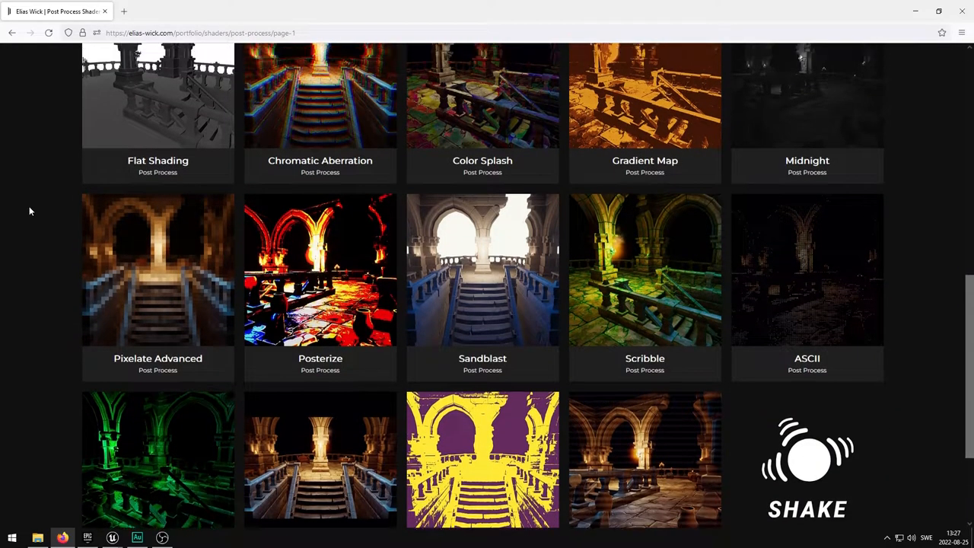
scroll(up, 3)
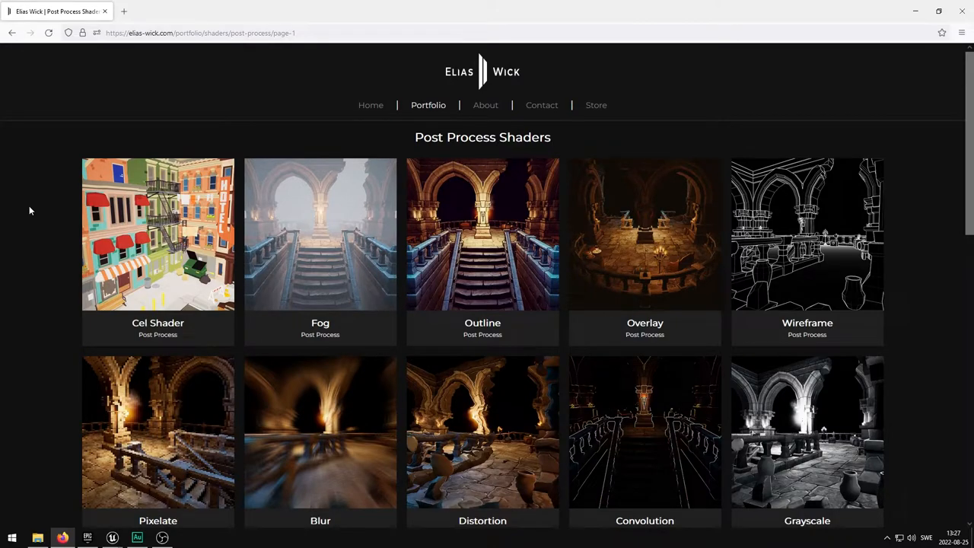
mouse_move(342, 132)
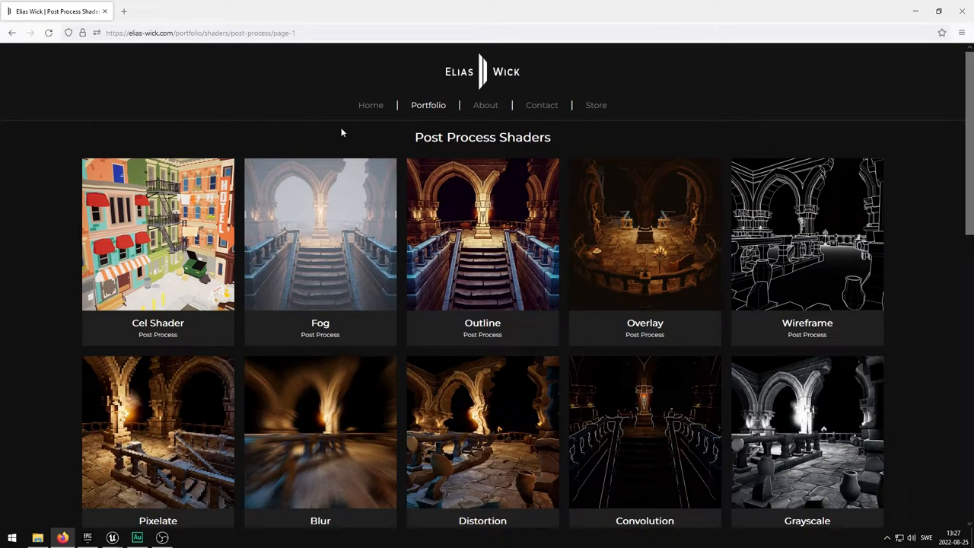
click(320, 234)
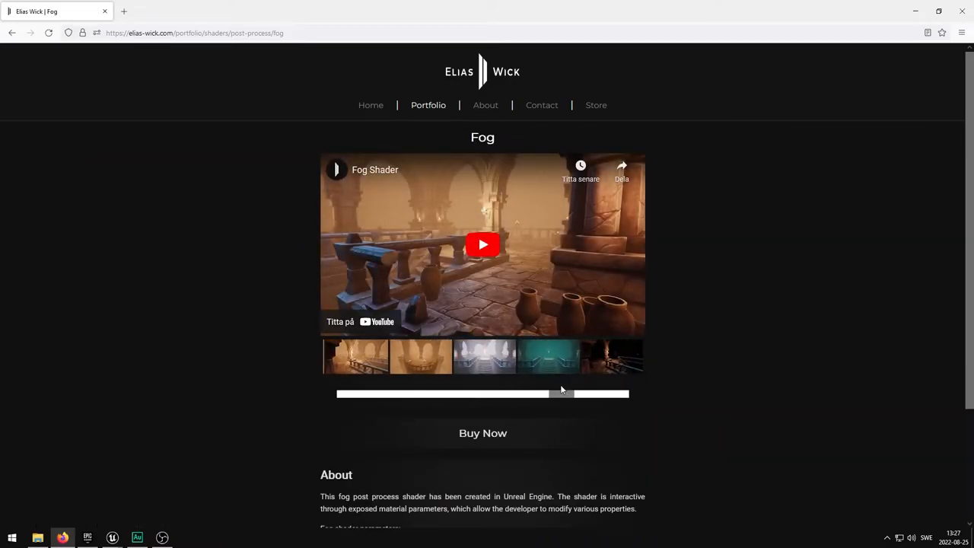
Step: Open the foggy staircase screenshot on its own at its direct address, f-image-6.jpg
click(484, 355)
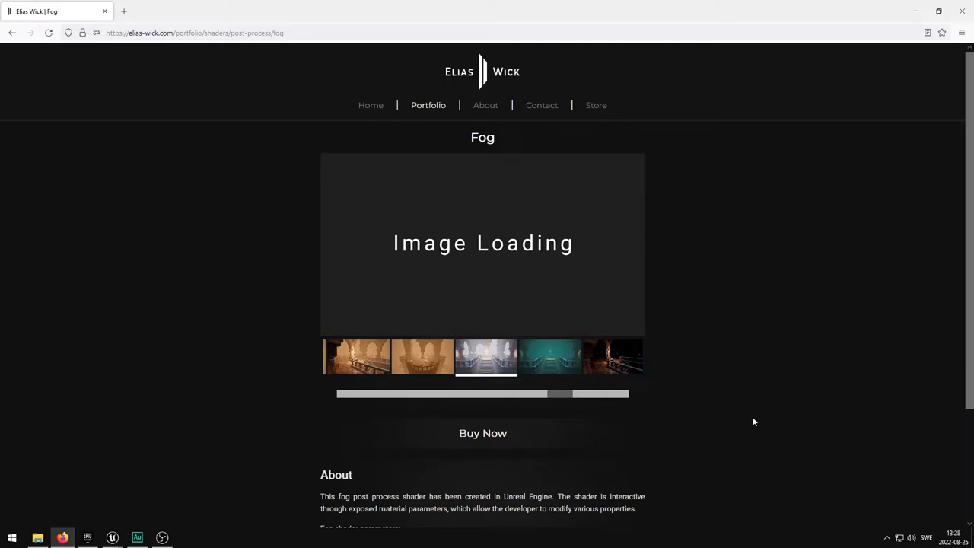
click(482, 244)
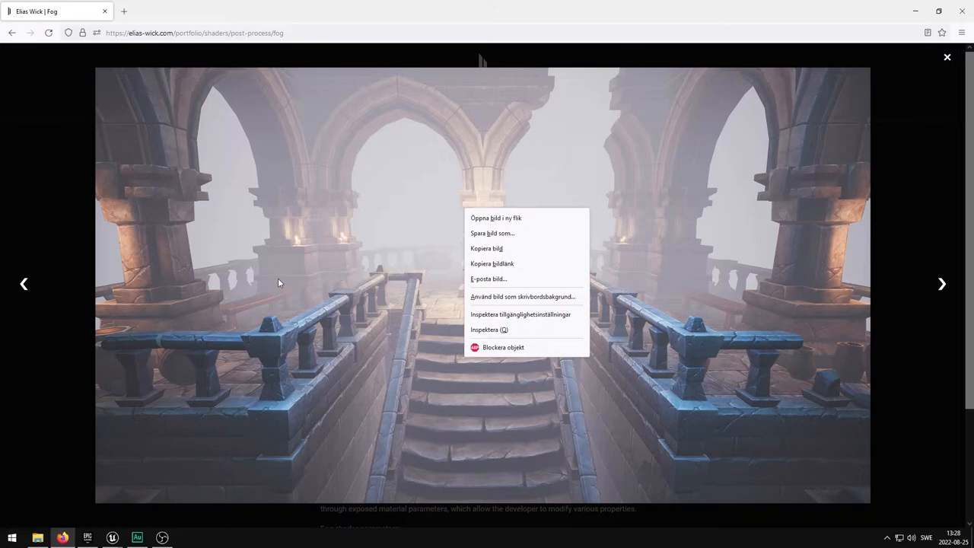
mouse_move(429, 270)
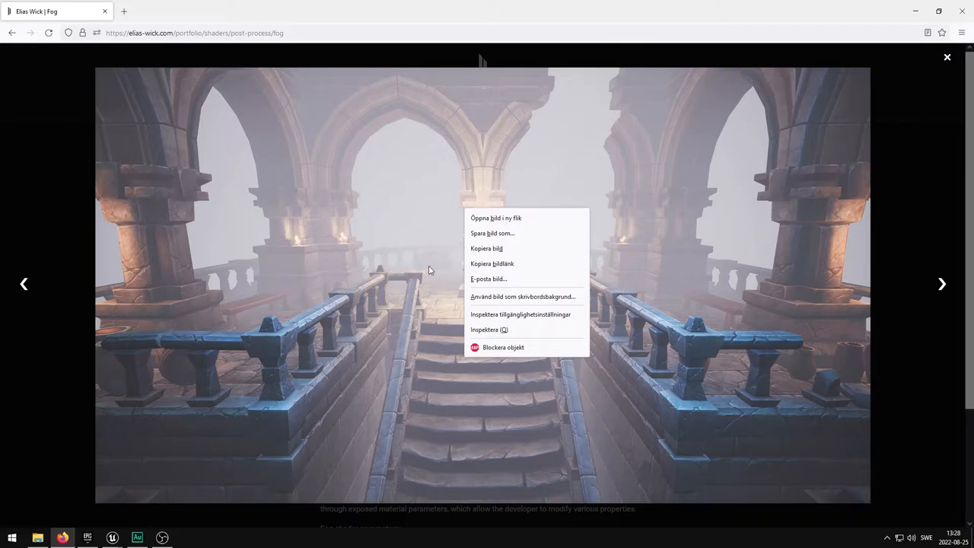
mouse_move(510, 266)
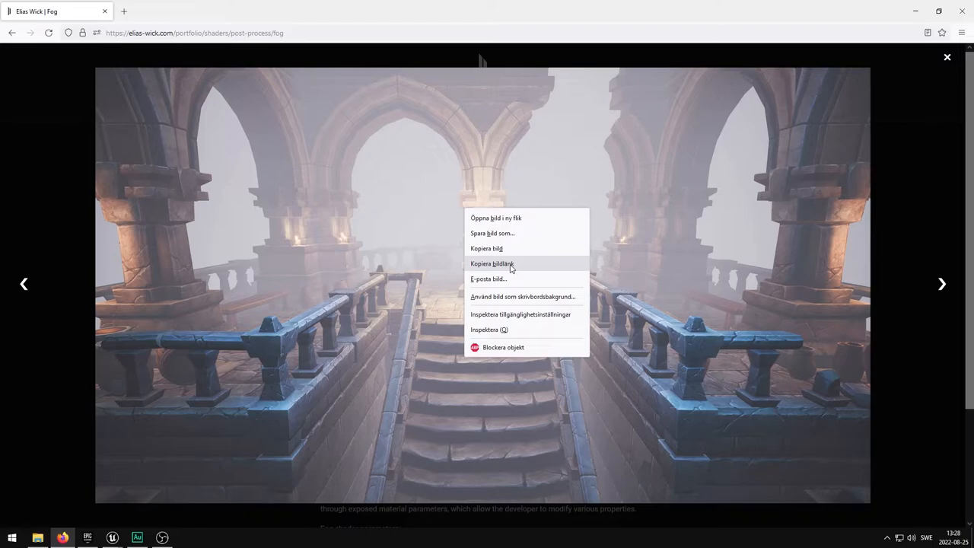
click(194, 31)
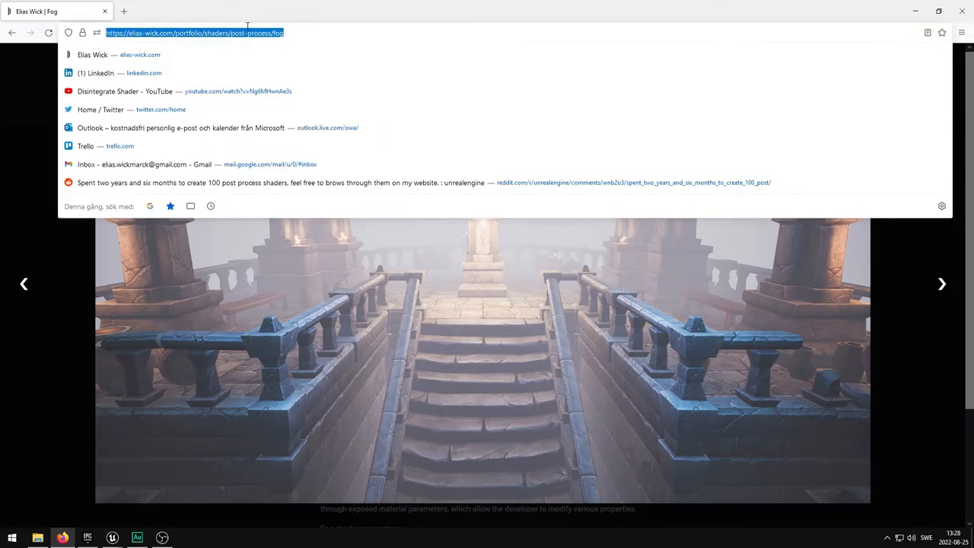
key(Return)
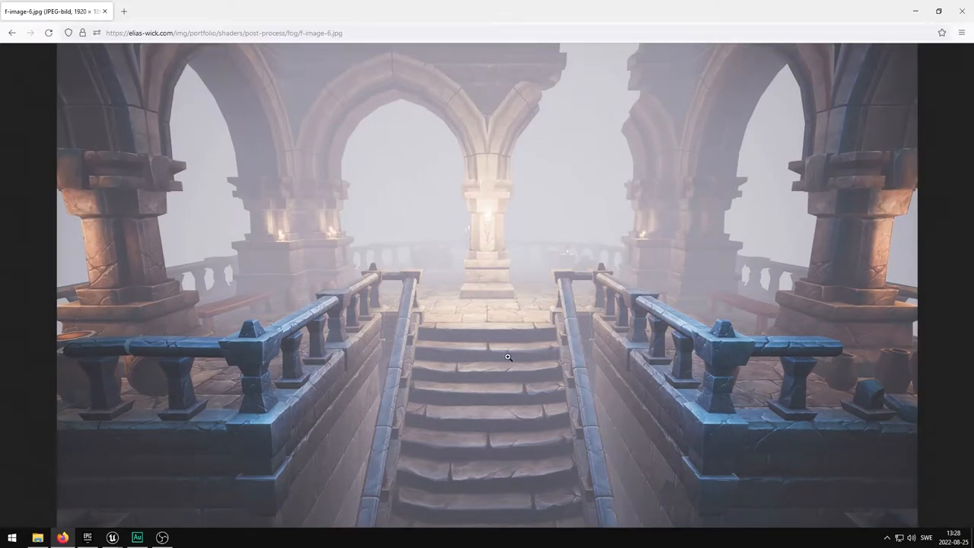
mouse_move(937, 77)
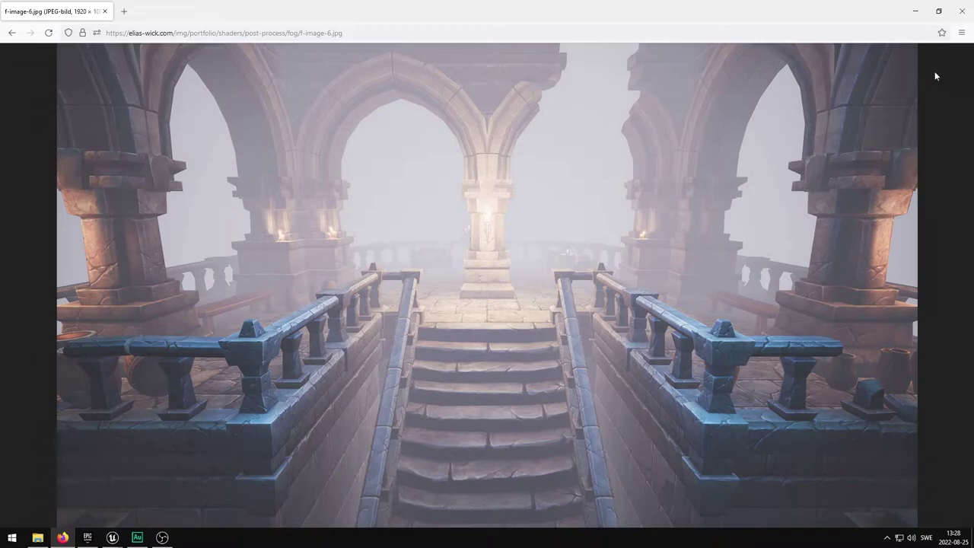
mouse_move(961, 12)
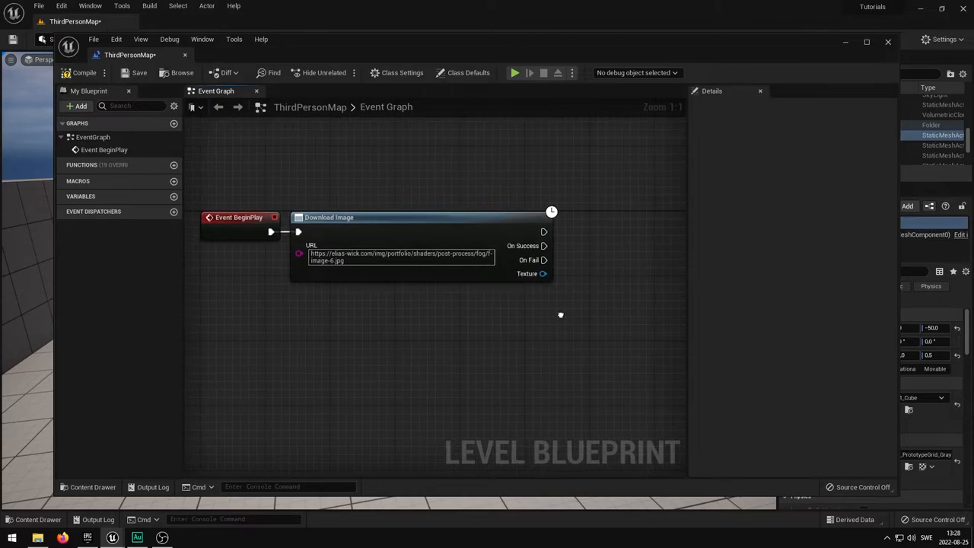
Step: Set the Download Image URL to the f-image-6.jpg address and nudge the nodes
drag(557, 232, 635, 235)
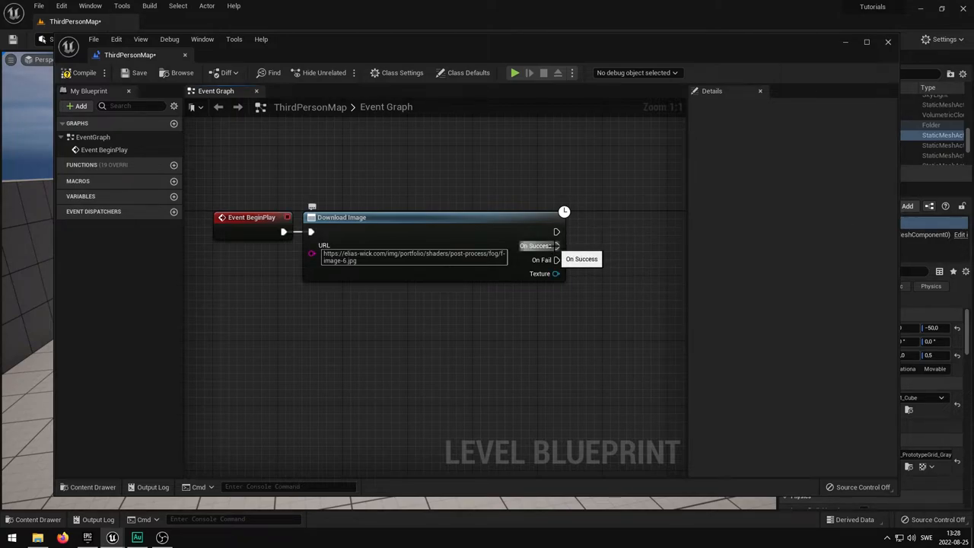
drag(556, 245, 635, 249)
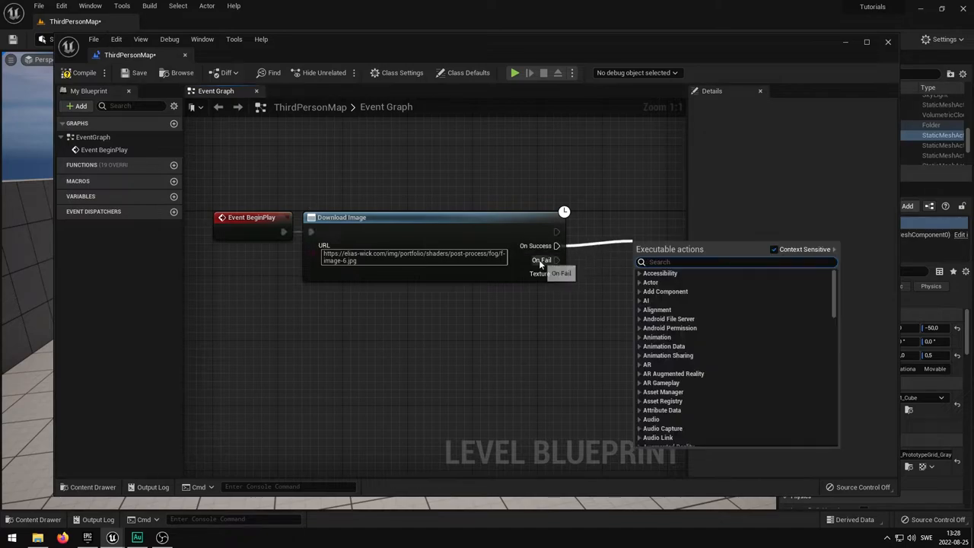
click(592, 295)
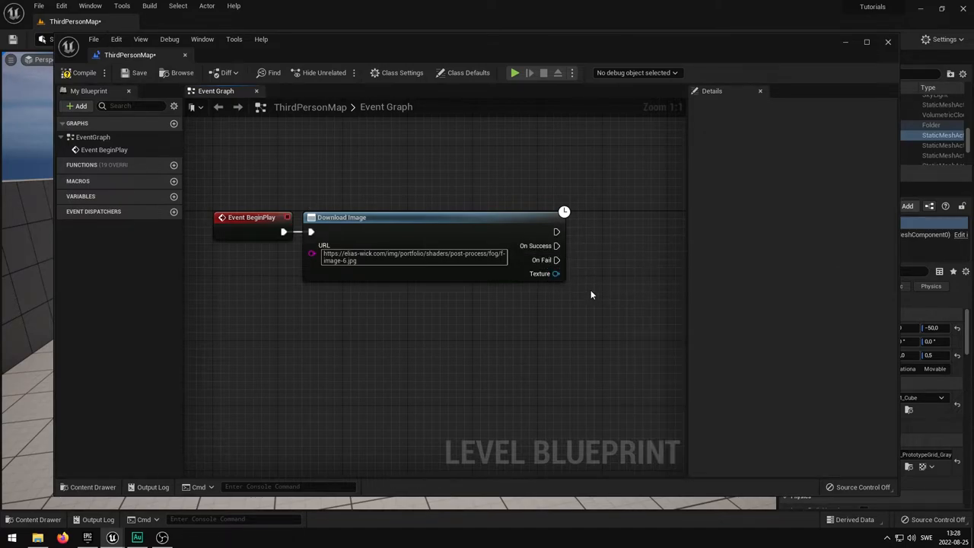
drag(555, 273, 604, 279)
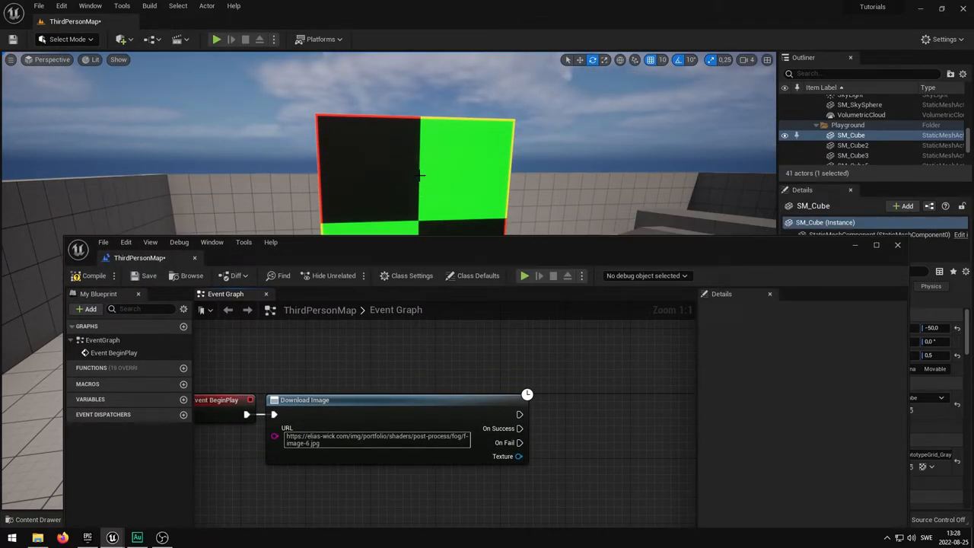
Step: Create a reference to the Plane actor below Download Image and drag out its pin
right_click(373, 346)
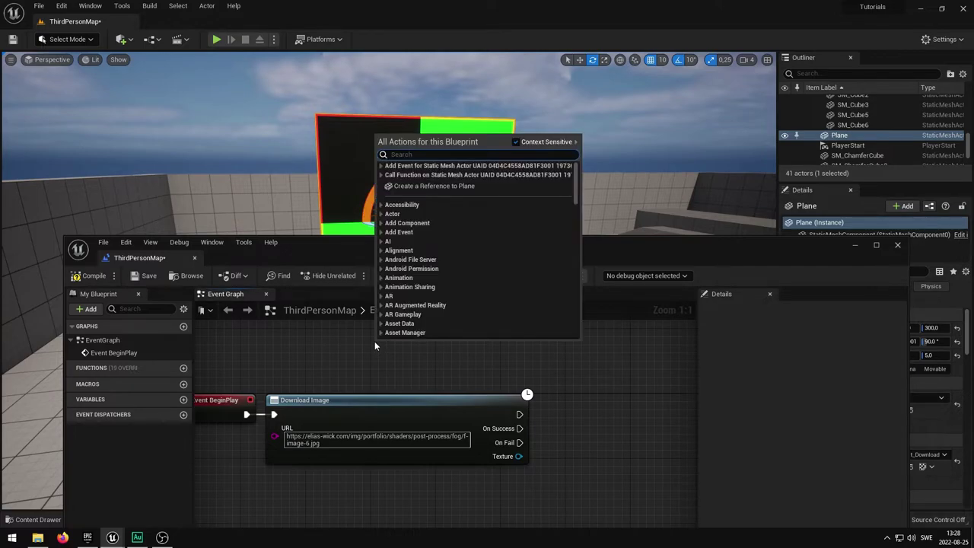
mouse_move(423, 188)
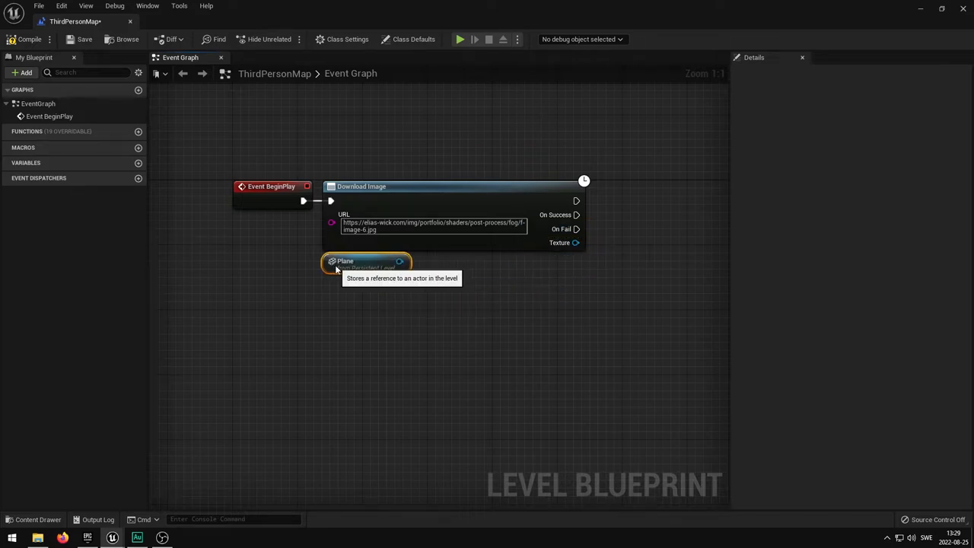
drag(400, 261, 521, 280)
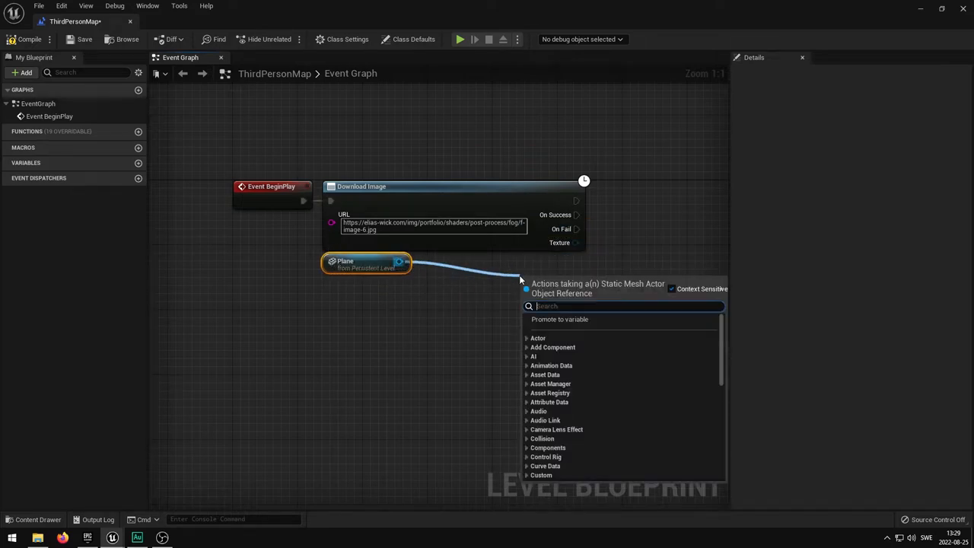
Step: Add Create Dynamic Material Instance on Download Image success, targeting the plane mesh with M_Test_Download as source
text(create d)
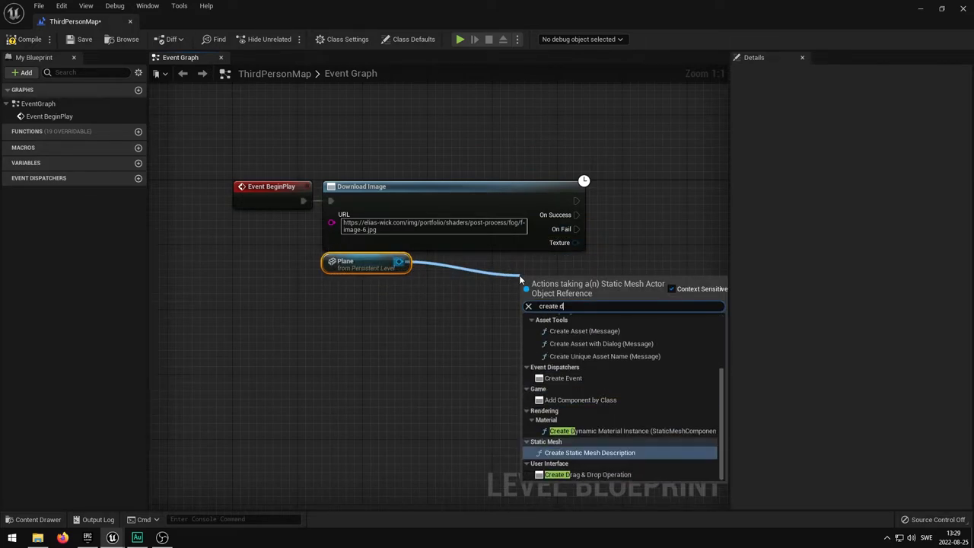
click(632, 430)
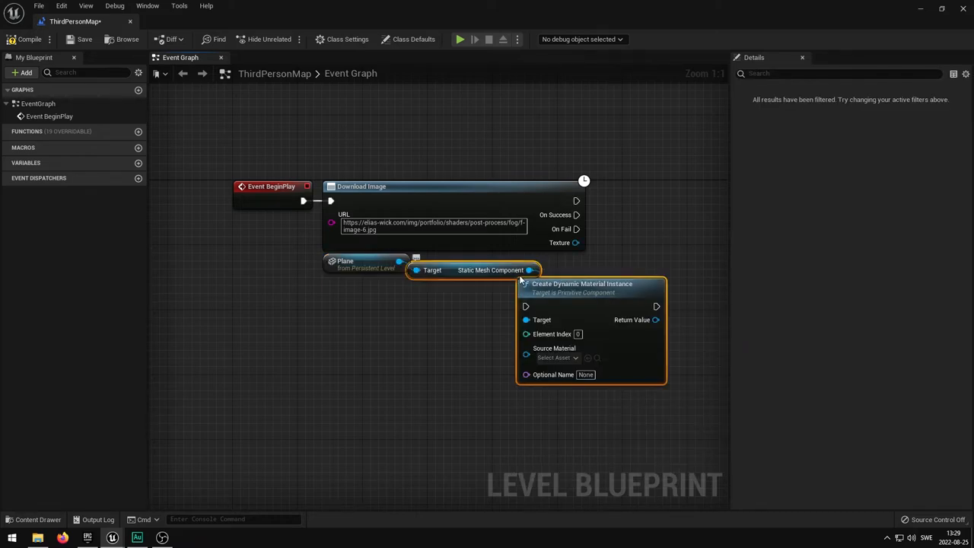
click(491, 270)
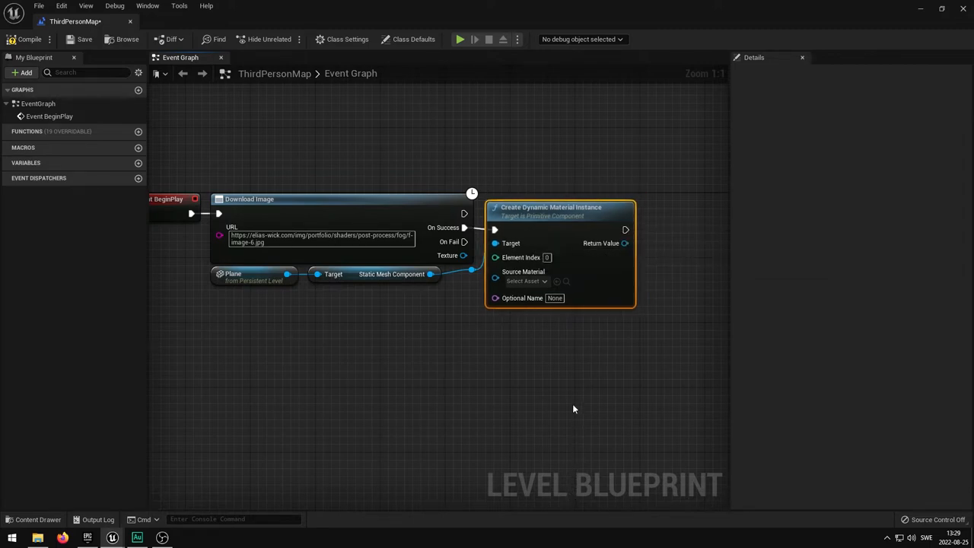
mouse_move(552, 360)
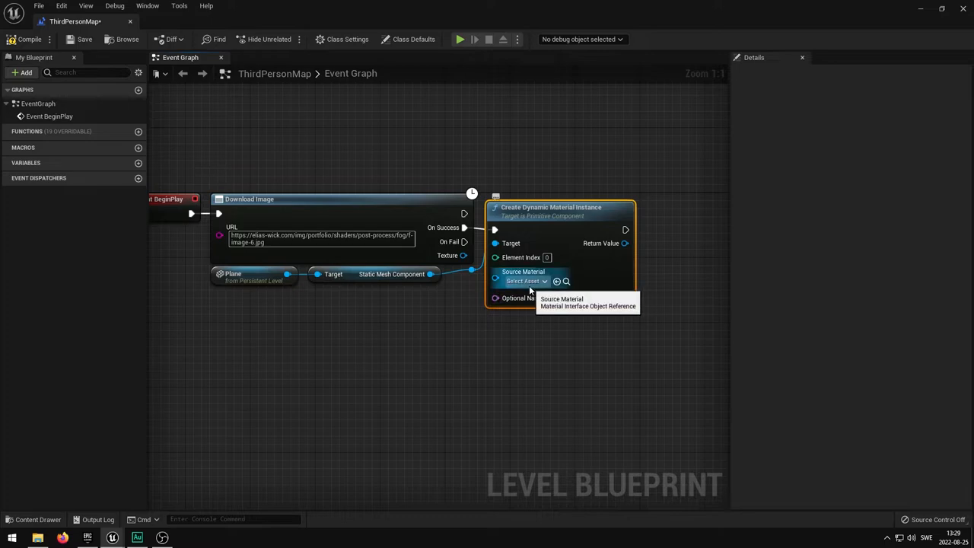
click(523, 281)
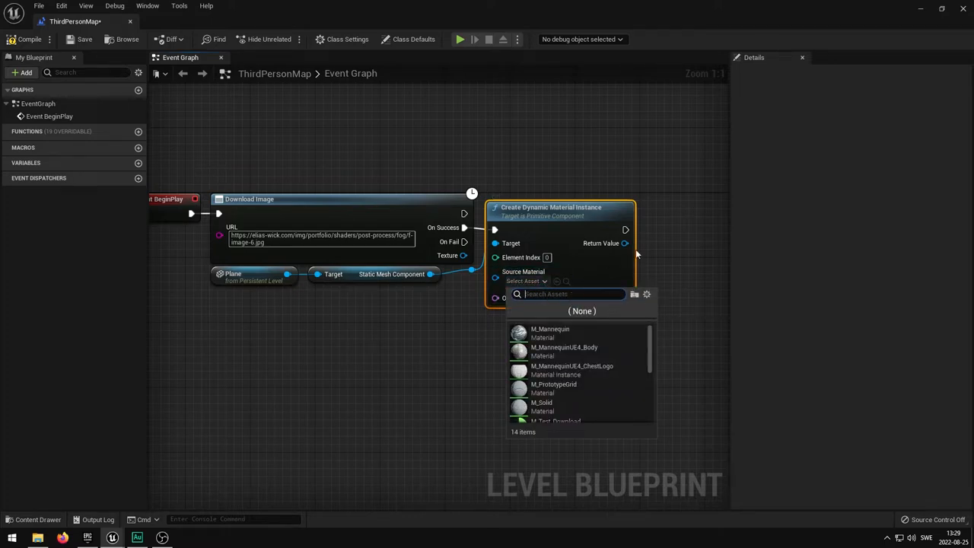
text(test)
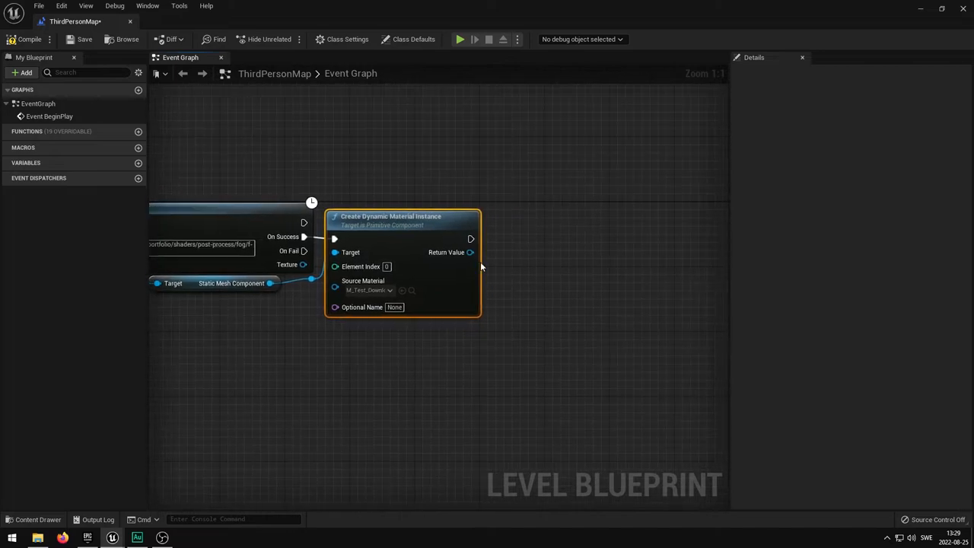
mouse_move(470, 252)
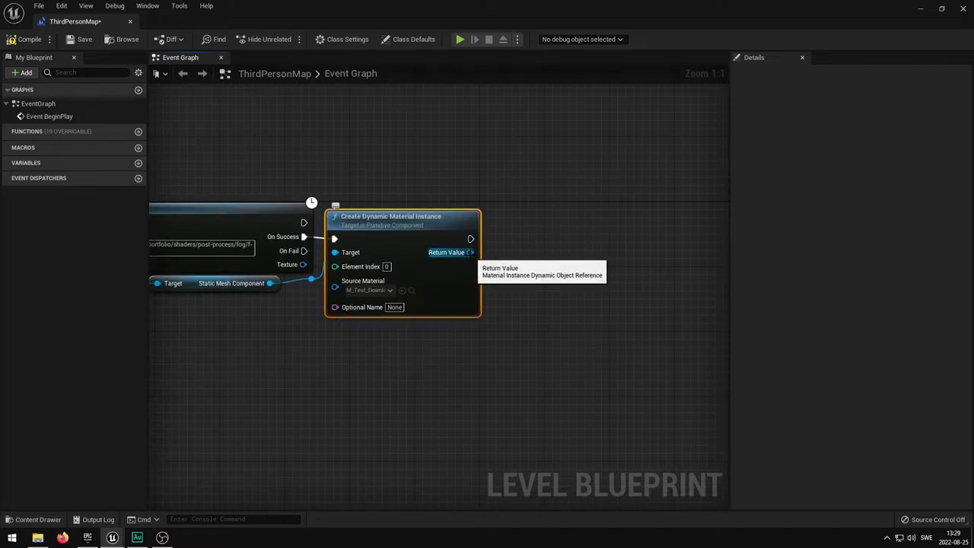
mouse_move(470, 251)
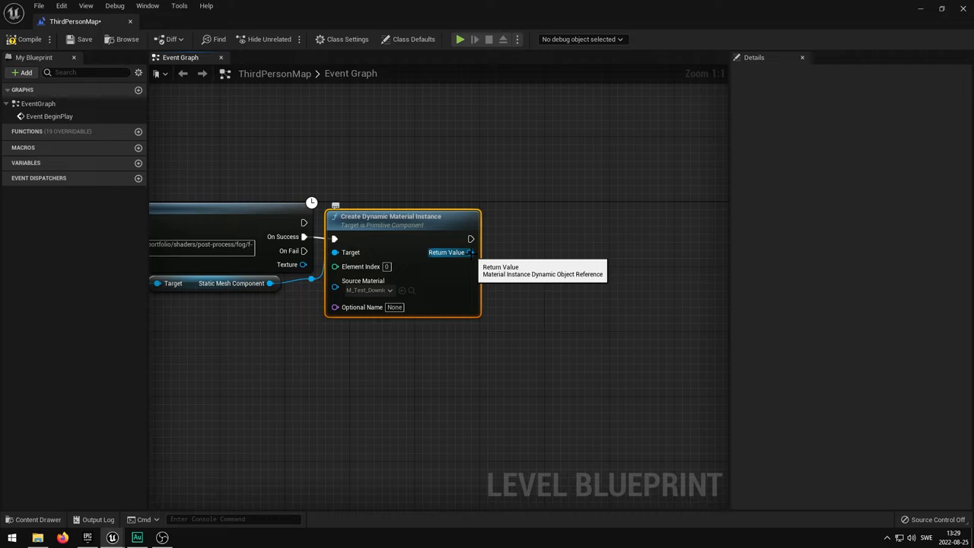
Step: Add Set Texture Parameter Value after the instance, feeding the downloaded image into the Texture parameter
drag(470, 252, 582, 251)
text(texture)
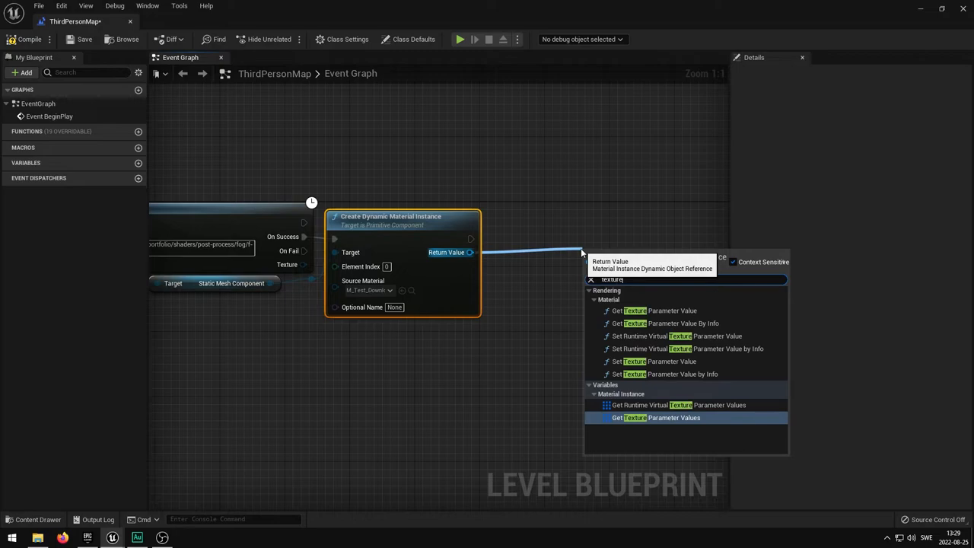
mouse_move(746, 344)
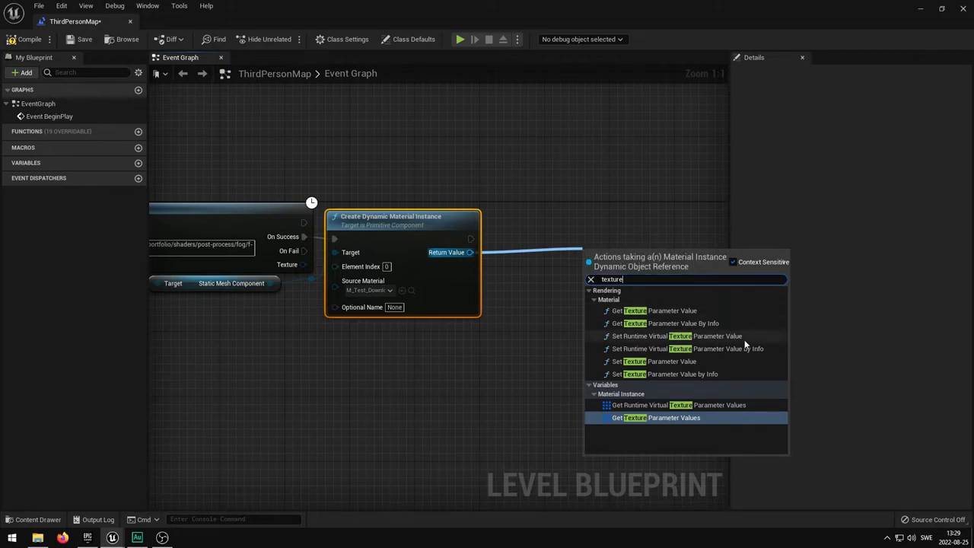
mouse_move(659, 362)
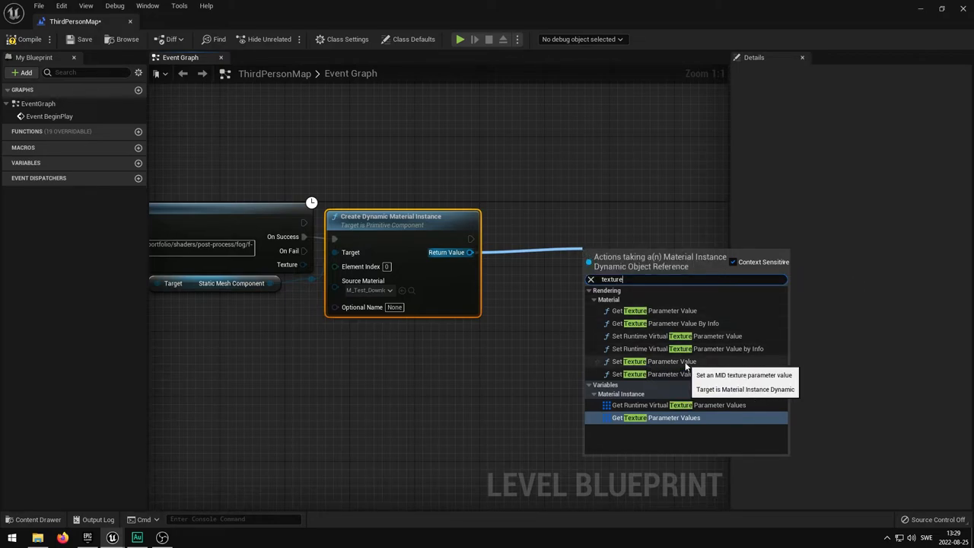
click(658, 361)
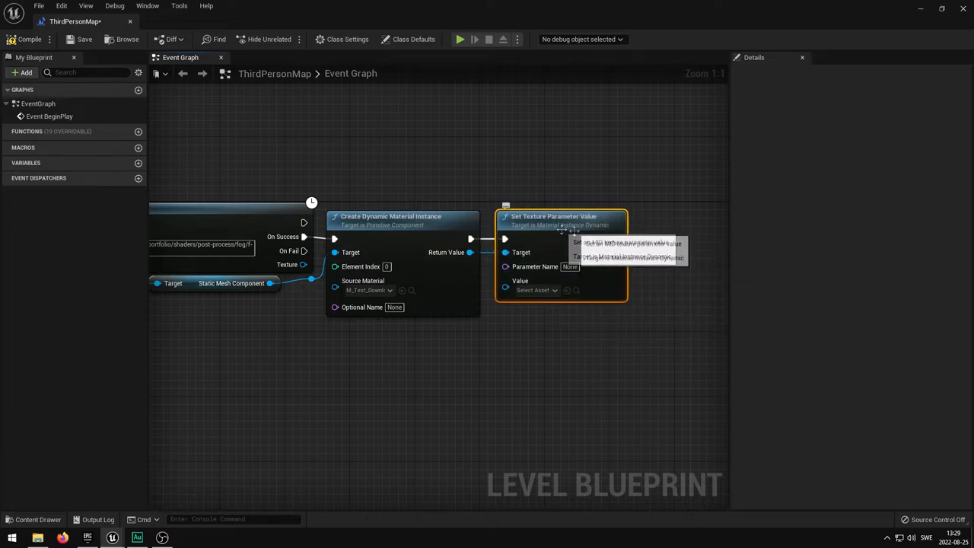
mouse_move(594, 329)
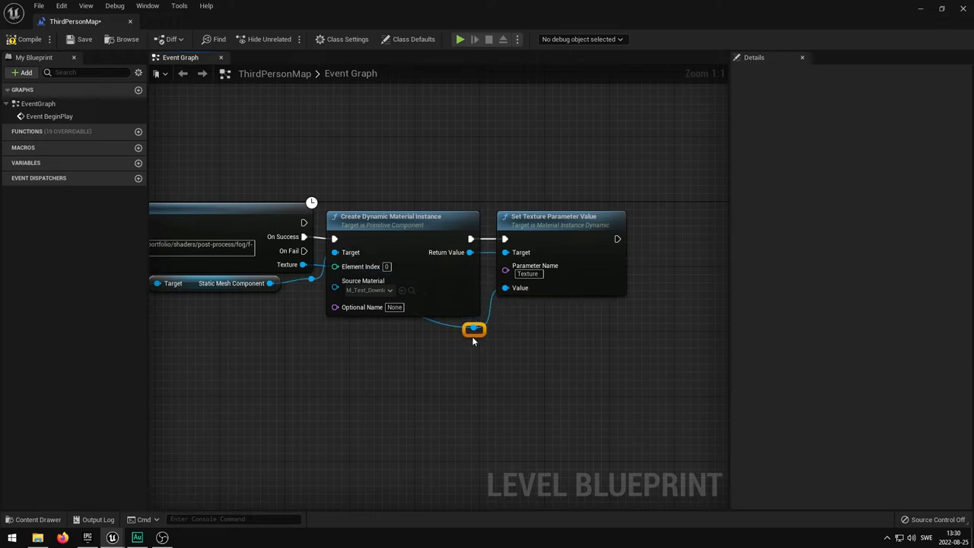
drag(474, 330, 337, 330)
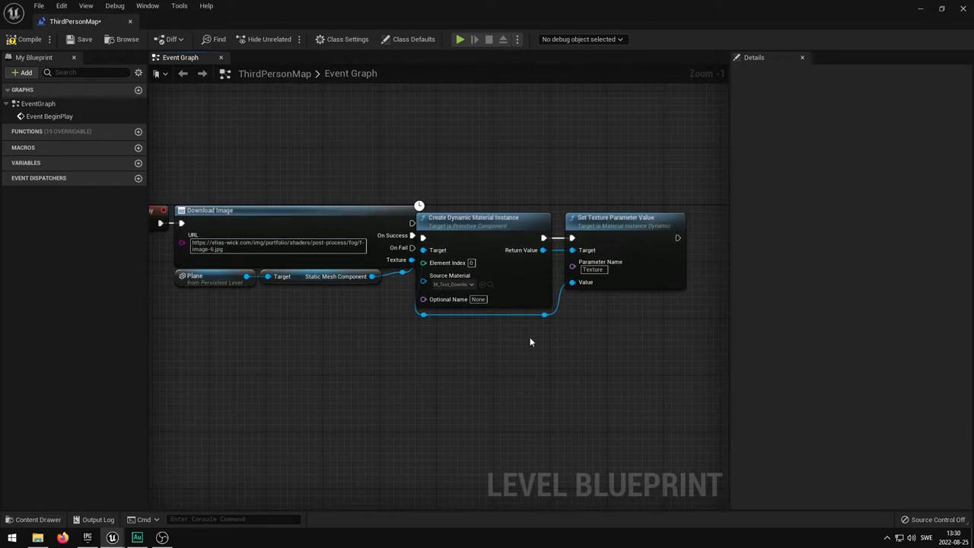
mouse_move(622, 329)
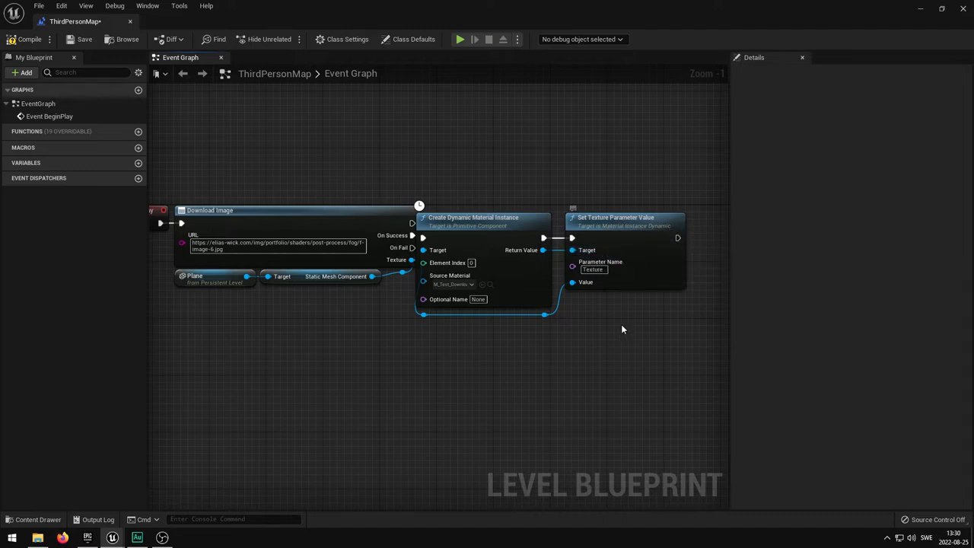
mouse_move(298, 124)
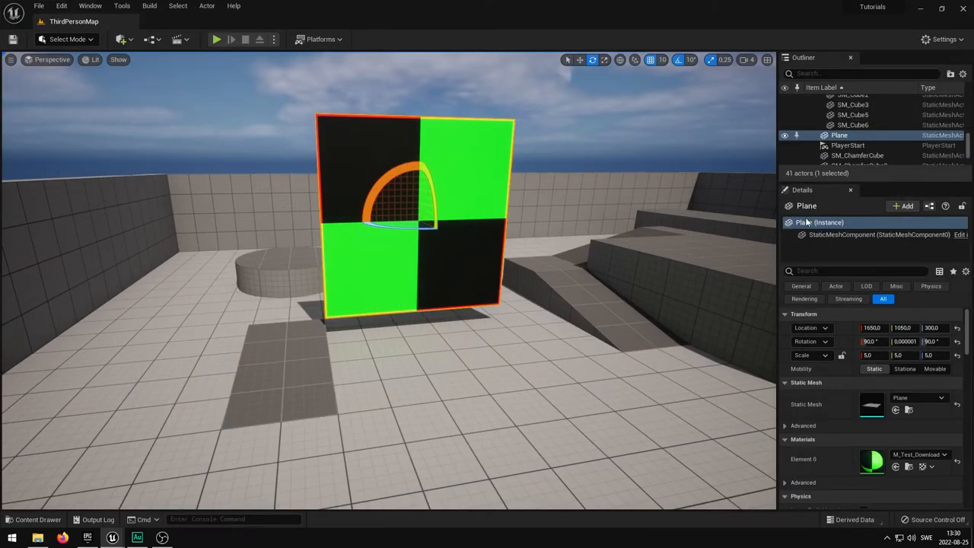
Step: Play the level twice to confirm the plane shows the downloaded arches-and-stairs image
click(216, 39)
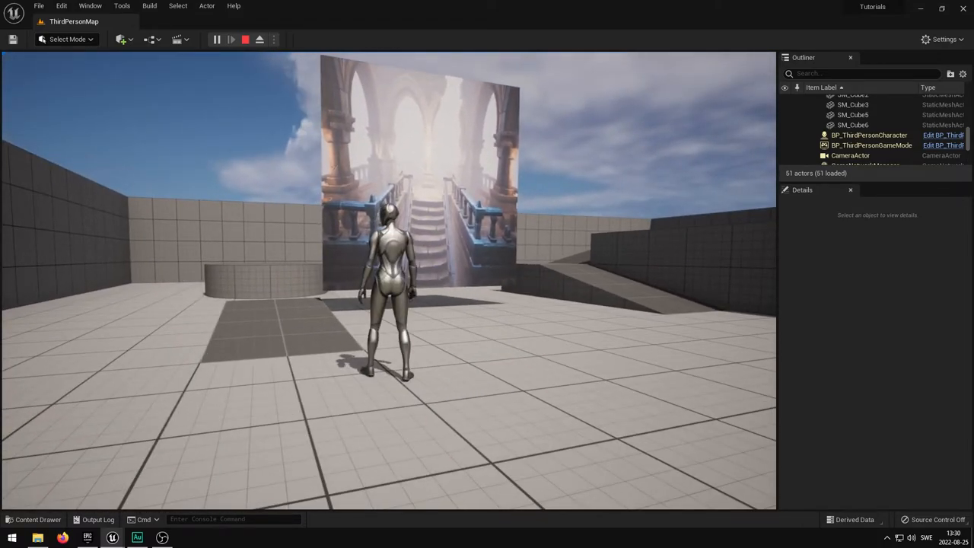
click(245, 39)
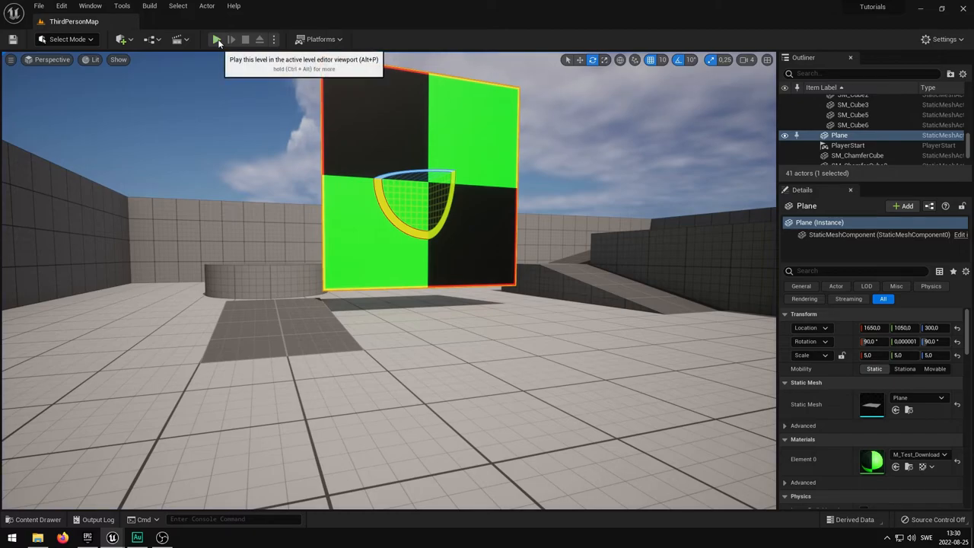
click(217, 39)
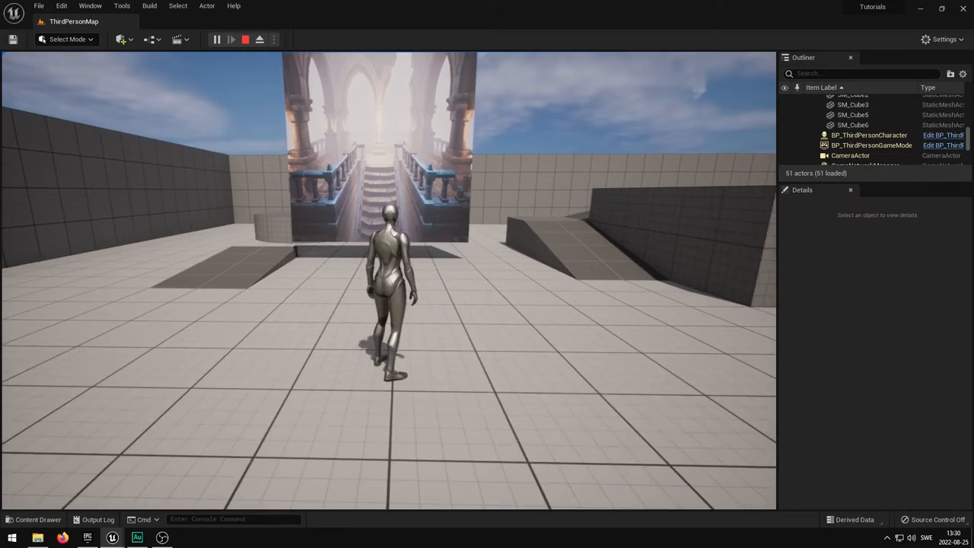
click(245, 39)
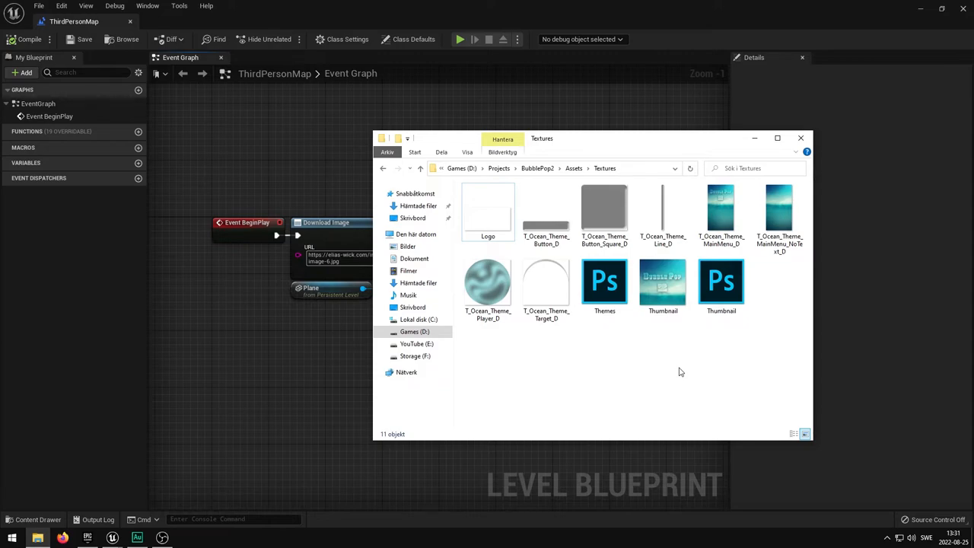
mouse_move(667, 369)
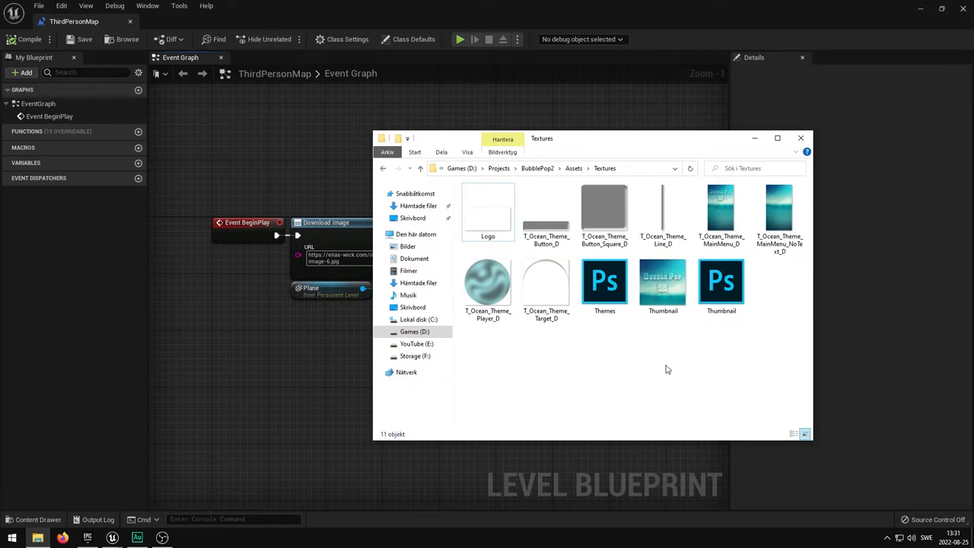
mouse_move(661, 353)
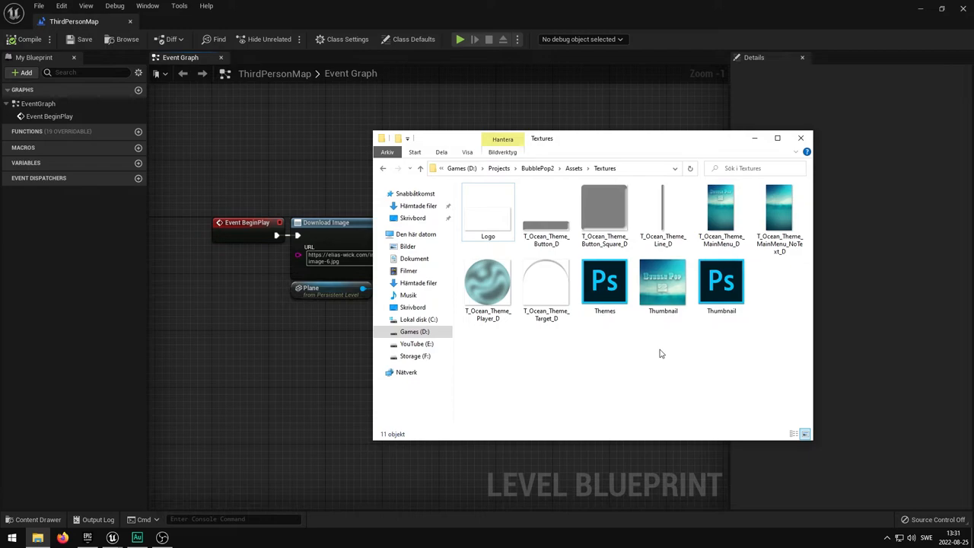
mouse_move(638, 360)
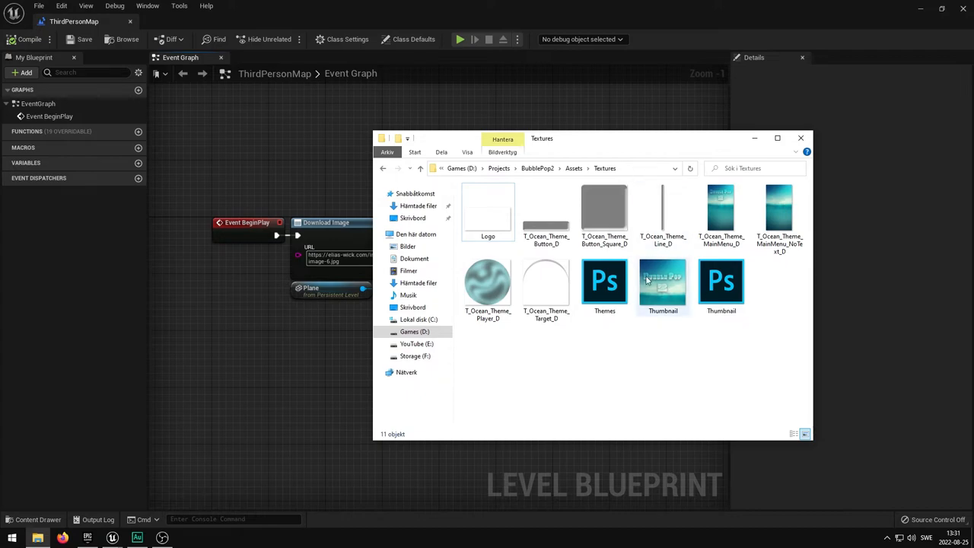
mouse_move(668, 295)
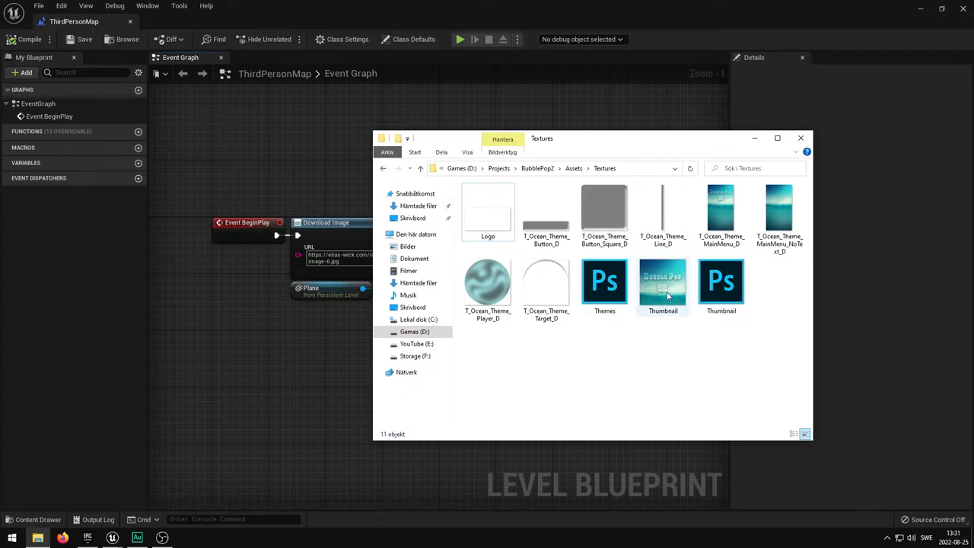
Step: Select Thumbnail.png in the BubblePop2 Textures folder and reveal its full path for copying
click(662, 286)
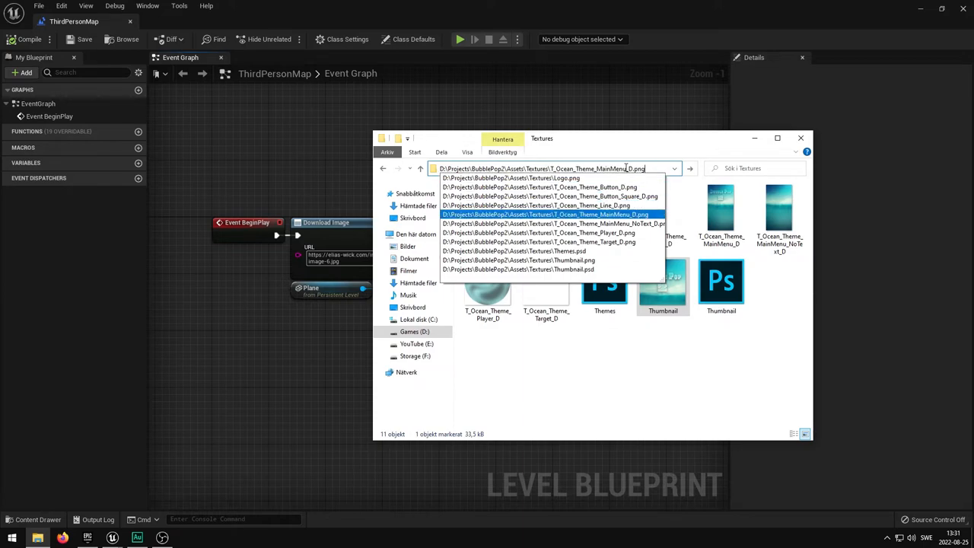
click(518, 259)
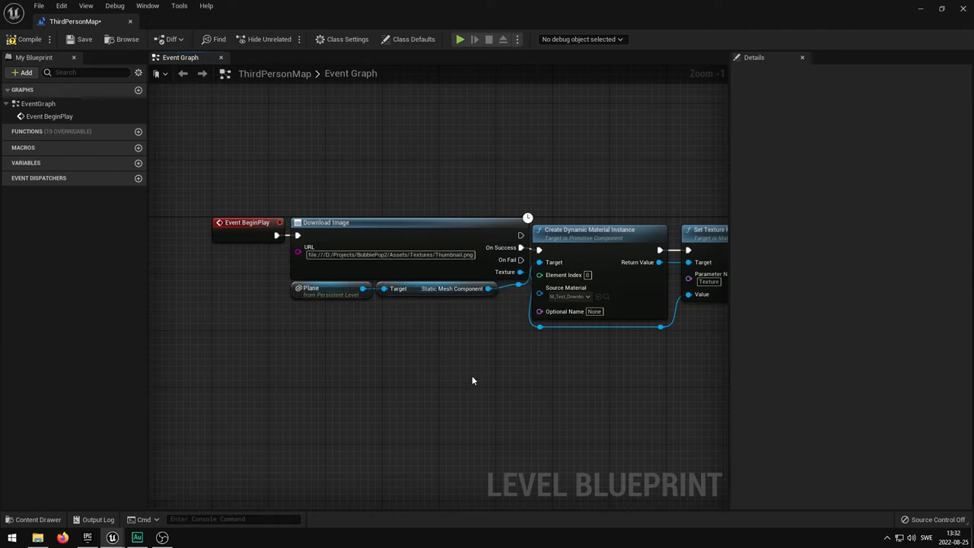
mouse_move(497, 347)
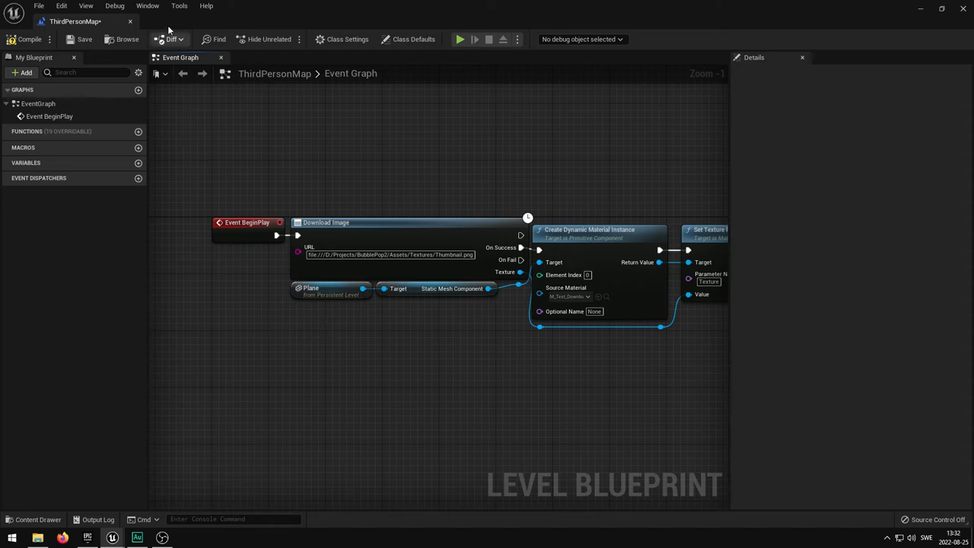
mouse_move(29, 39)
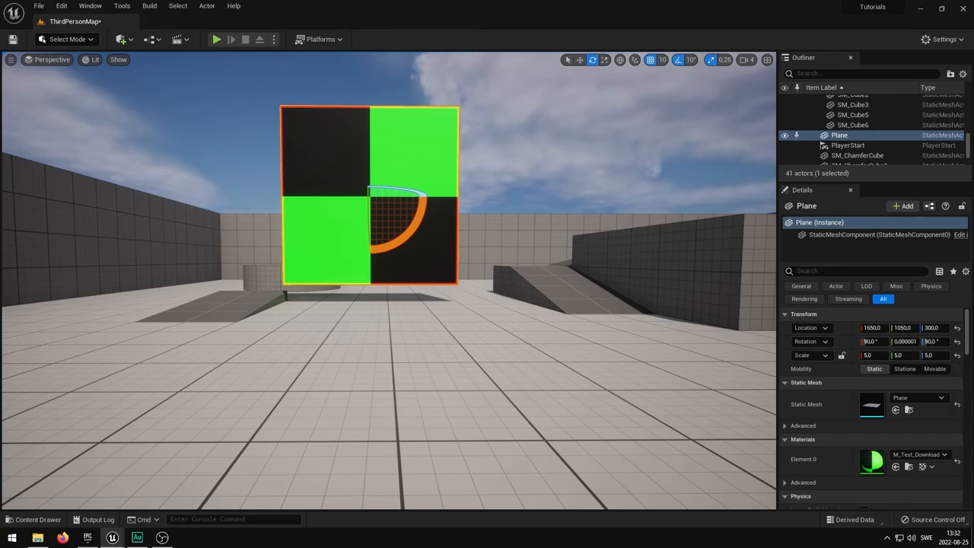
mouse_move(216, 39)
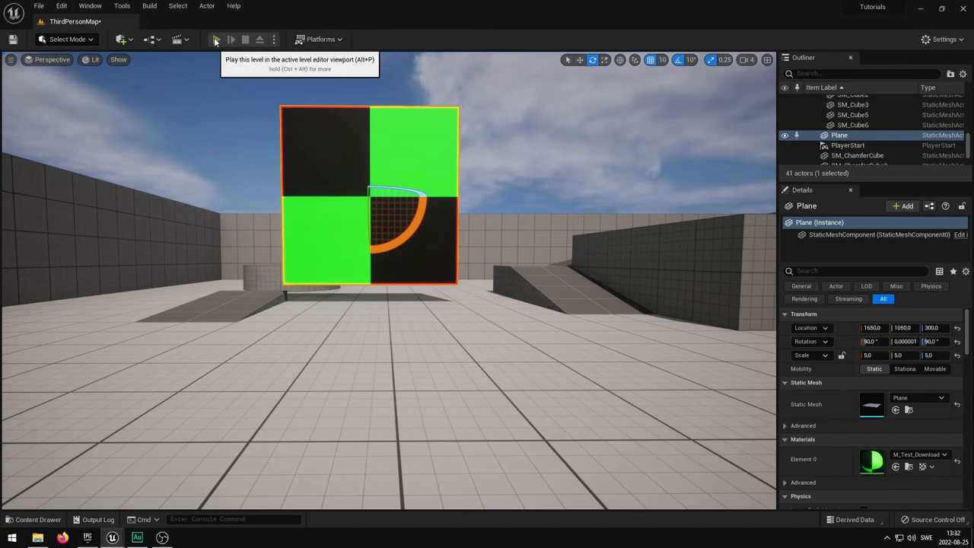
Step: Play the level to confirm the plane shows the local Bubble Pop 2 thumbnail
click(216, 39)
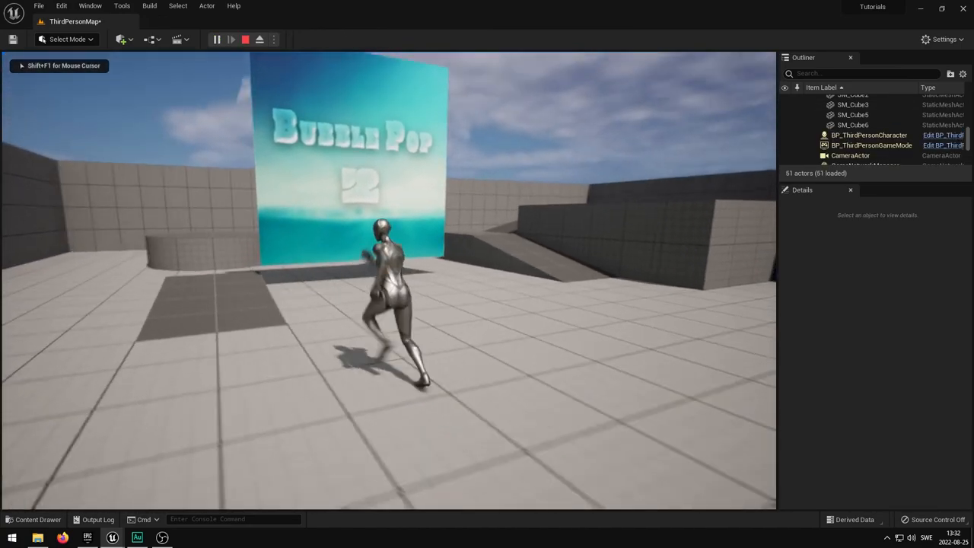